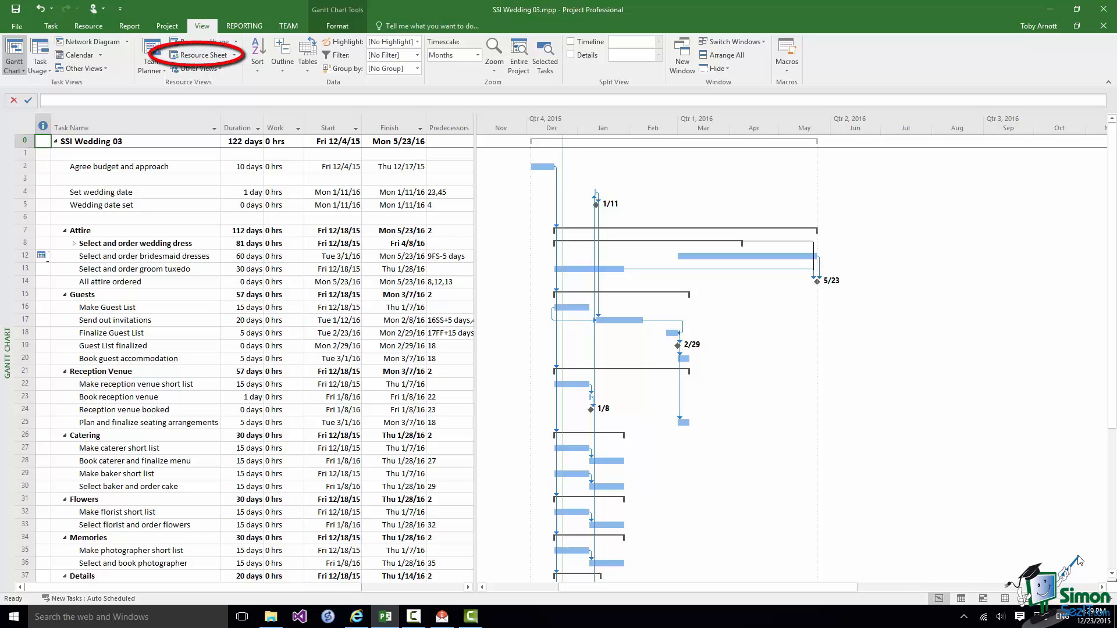
pyautogui.moveTo(228, 93)
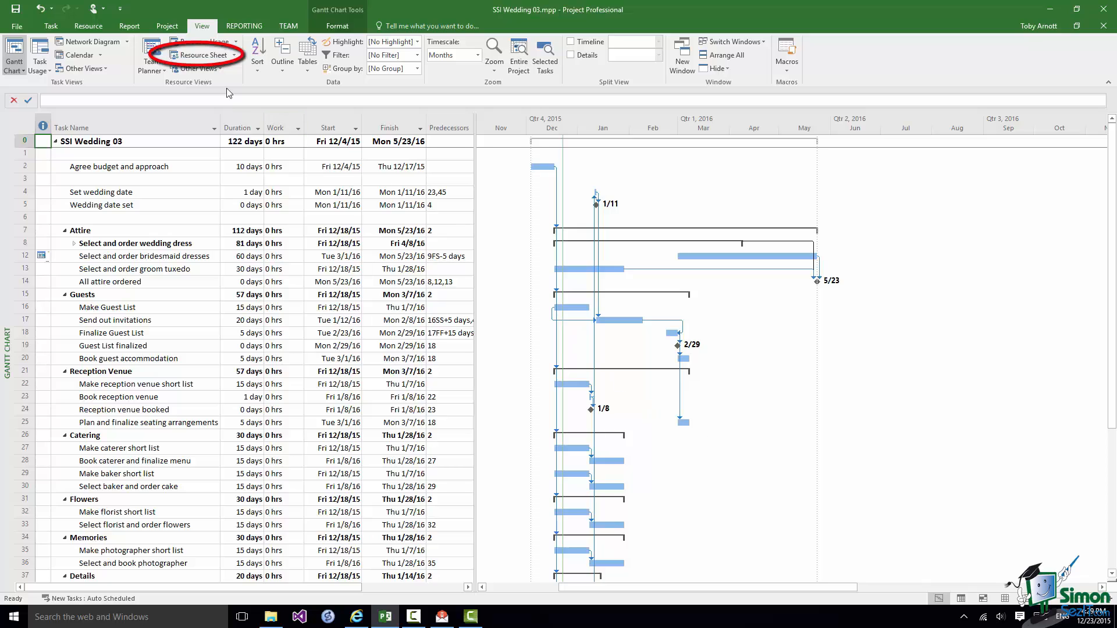
pyautogui.moveTo(201, 54)
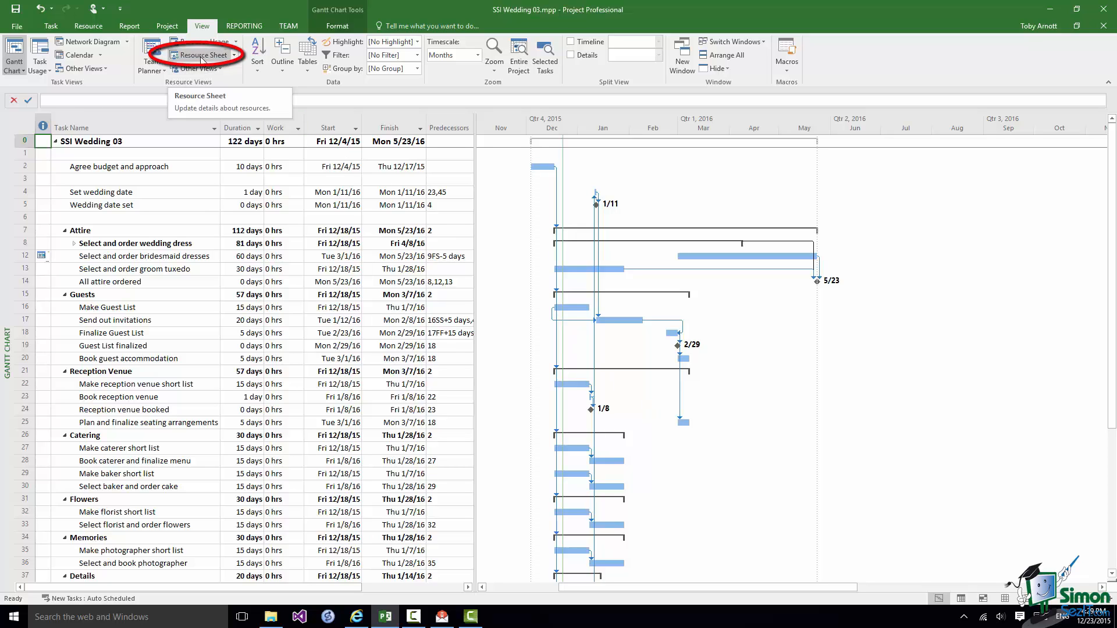
# Switch the SSI Wedding 03 project from its Gantt chart to the empty Resource Sheet view.
pyautogui.click(205, 55)
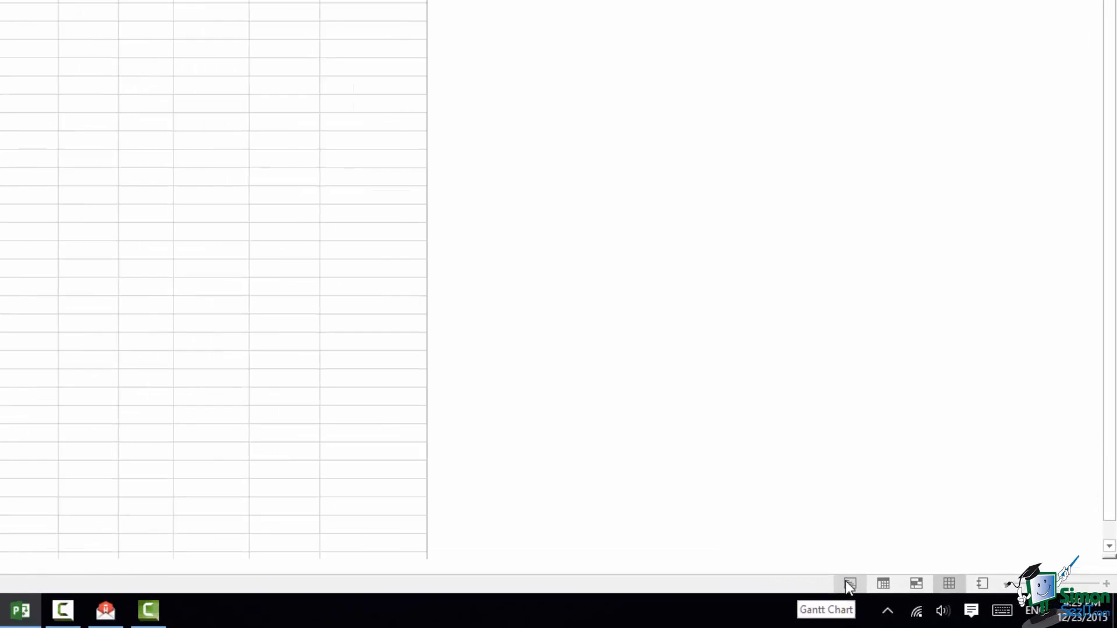
pyautogui.click(848, 584)
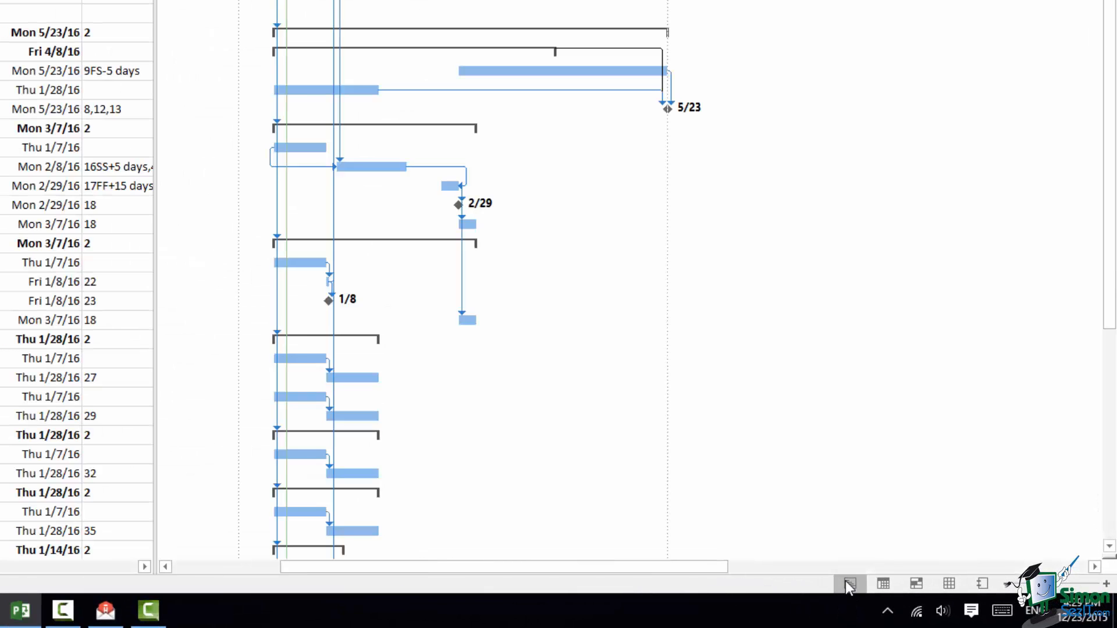
pyautogui.moveTo(949, 584)
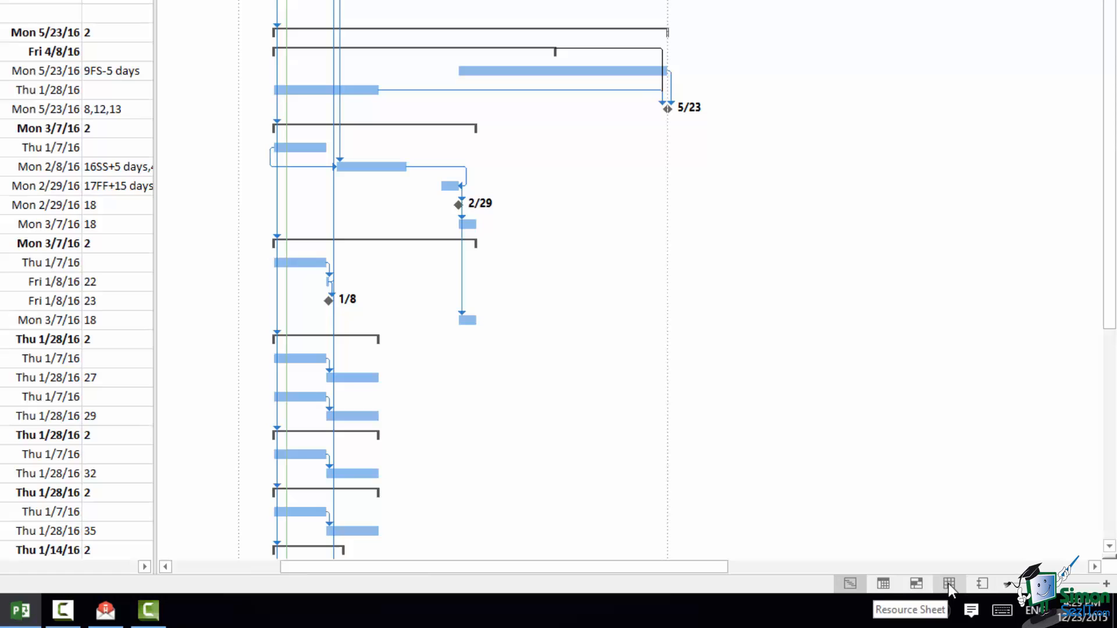
pyautogui.click(948, 584)
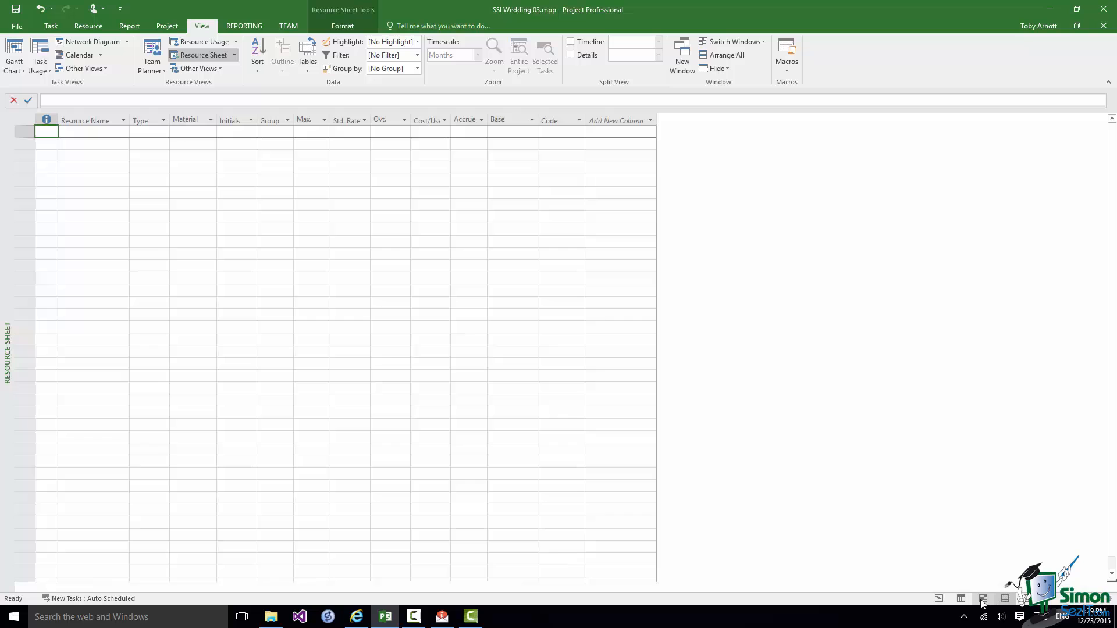
pyautogui.moveTo(960, 598)
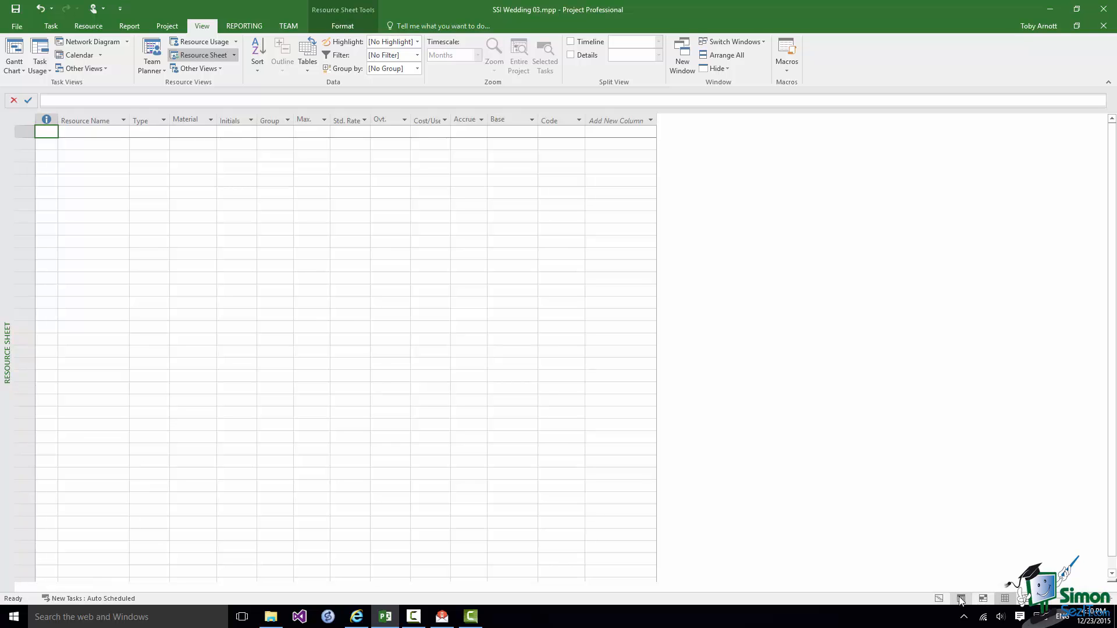
# Switch to the Task Usage view, which lists the tasks with zero hours of work.
pyautogui.click(40, 55)
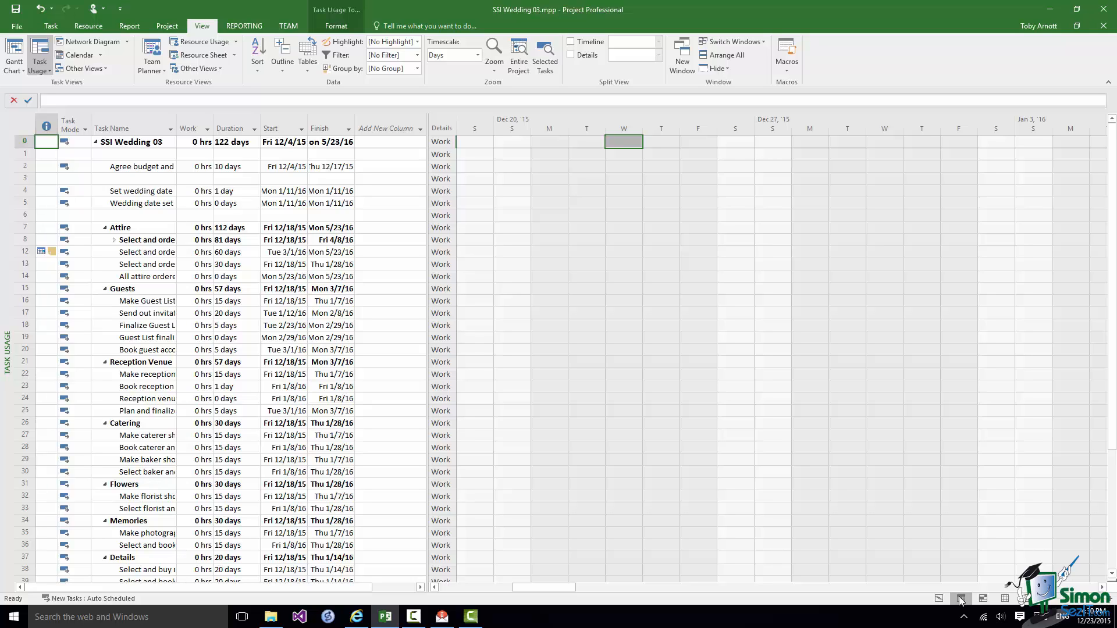
pyautogui.moveTo(987, 598)
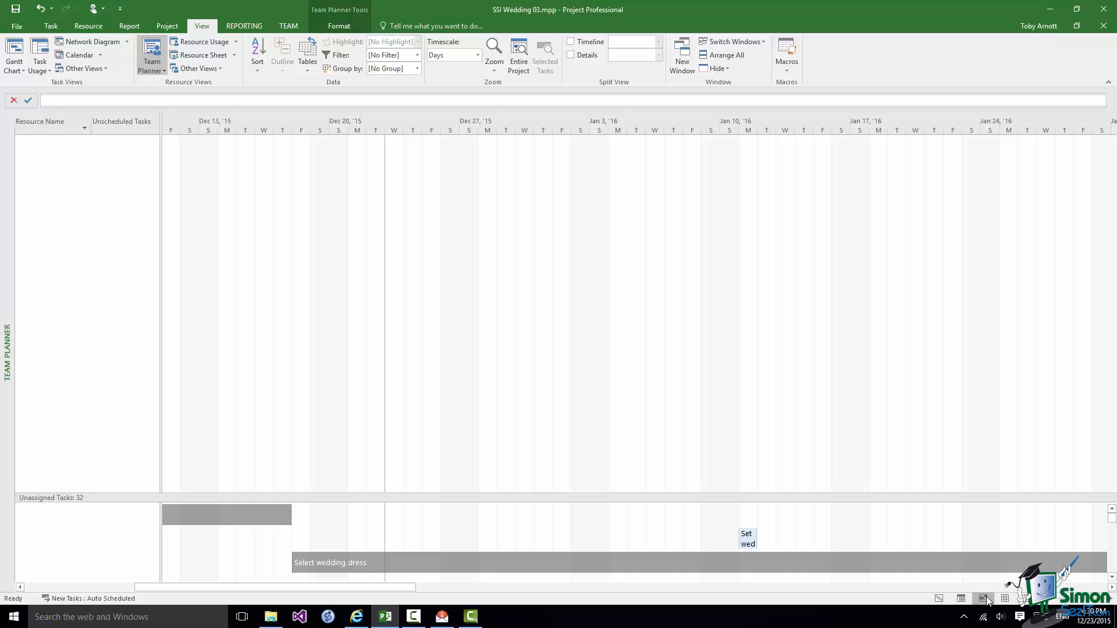
pyautogui.moveTo(983, 598)
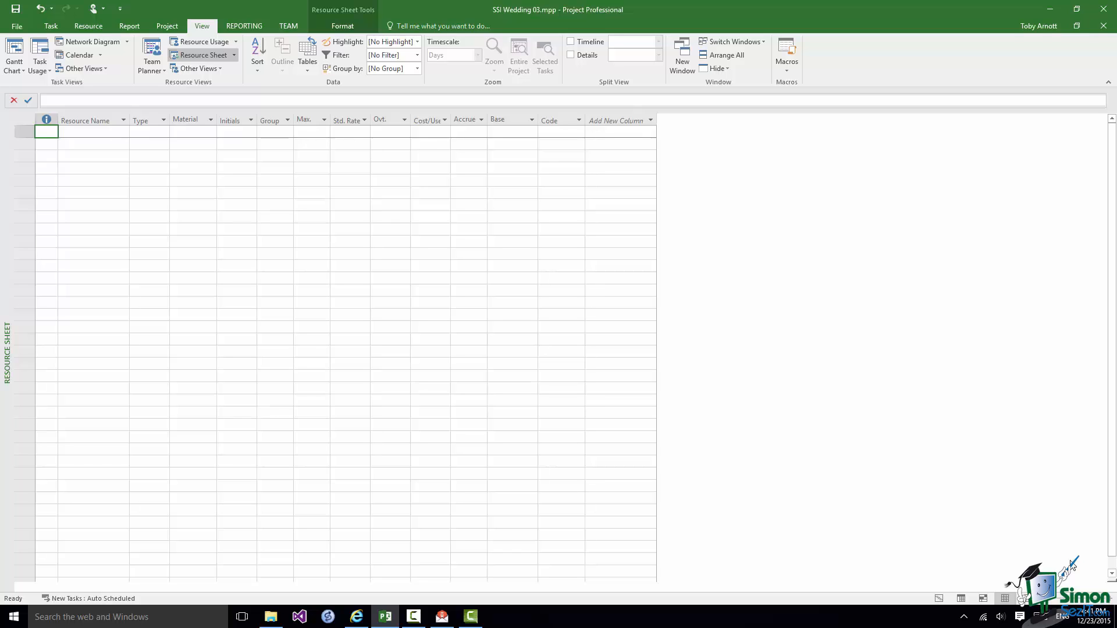
pyautogui.moveTo(808, 624)
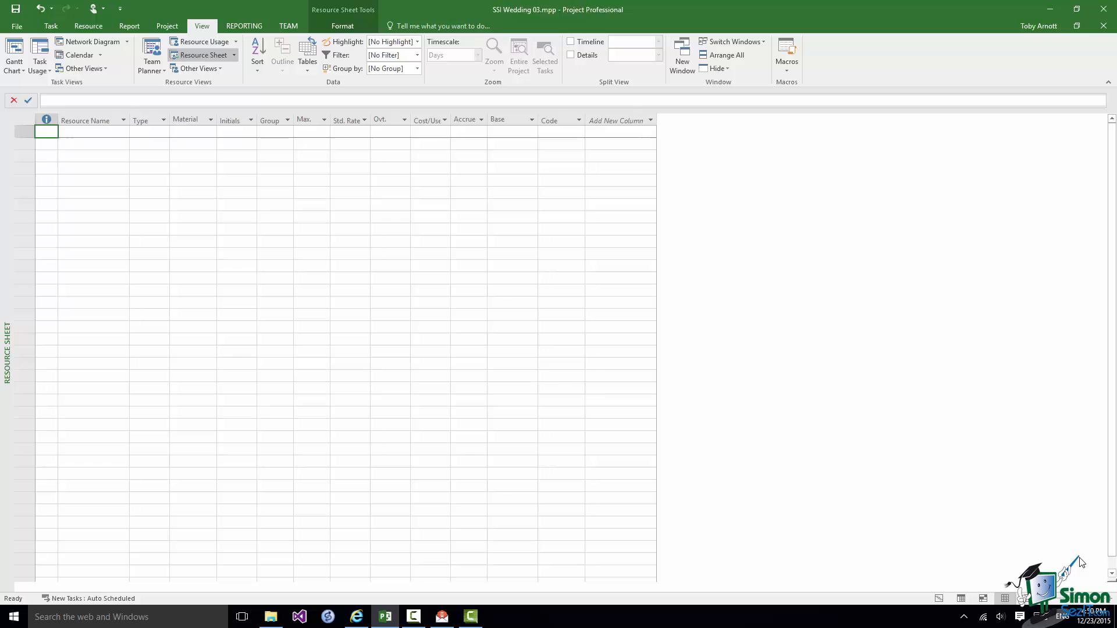
pyautogui.moveTo(62, 139)
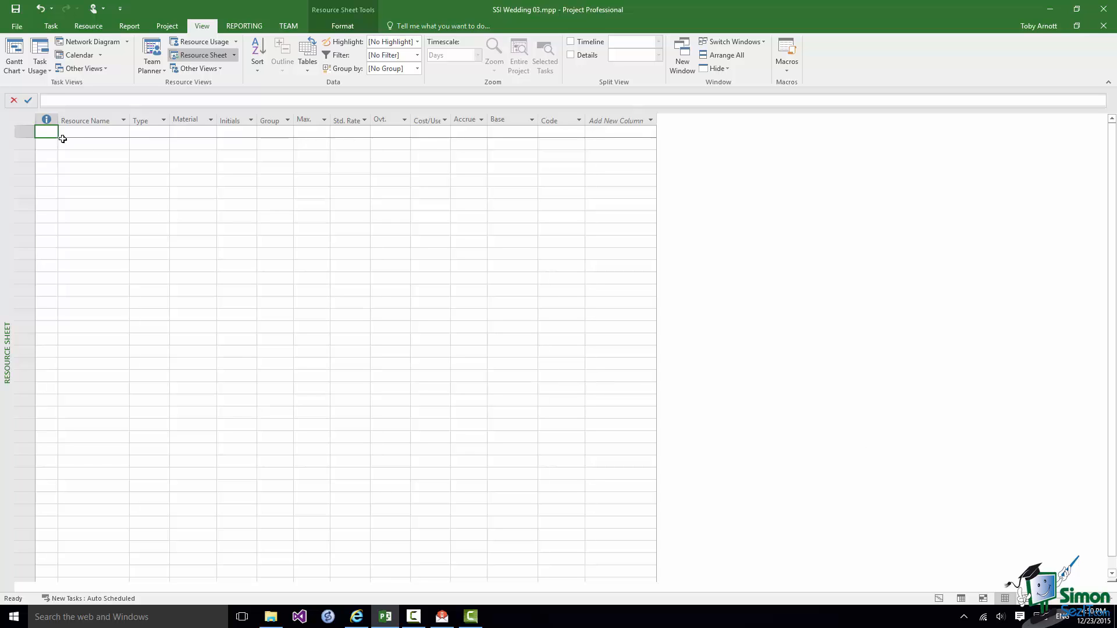
# Enter Bride as the first resource and keep its type as Work.
pyautogui.click(85, 131)
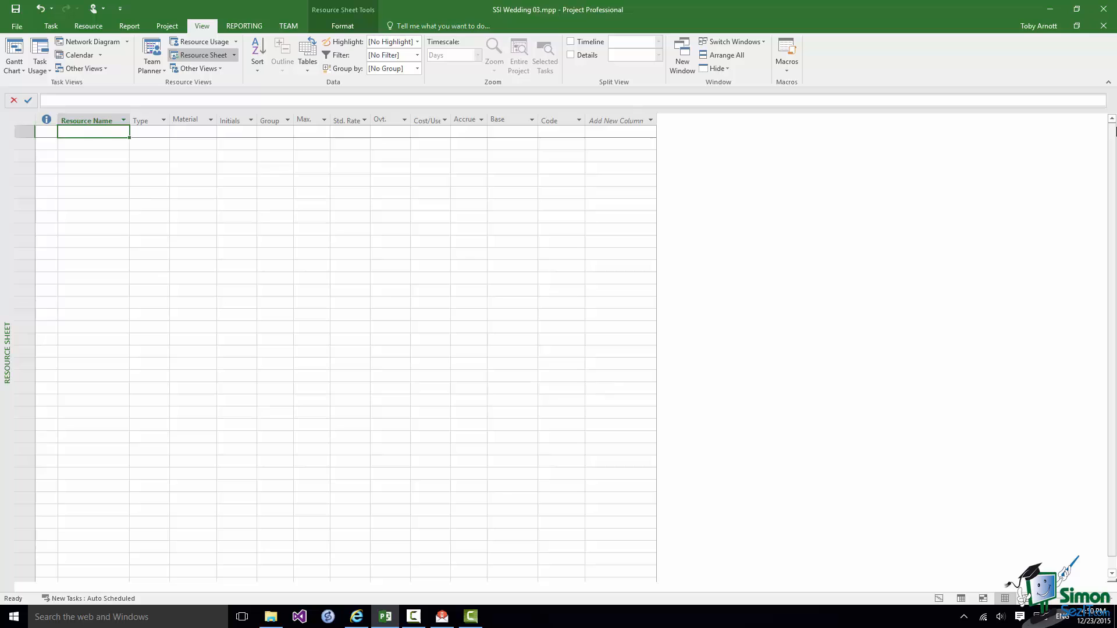
pyautogui.write('Bride')
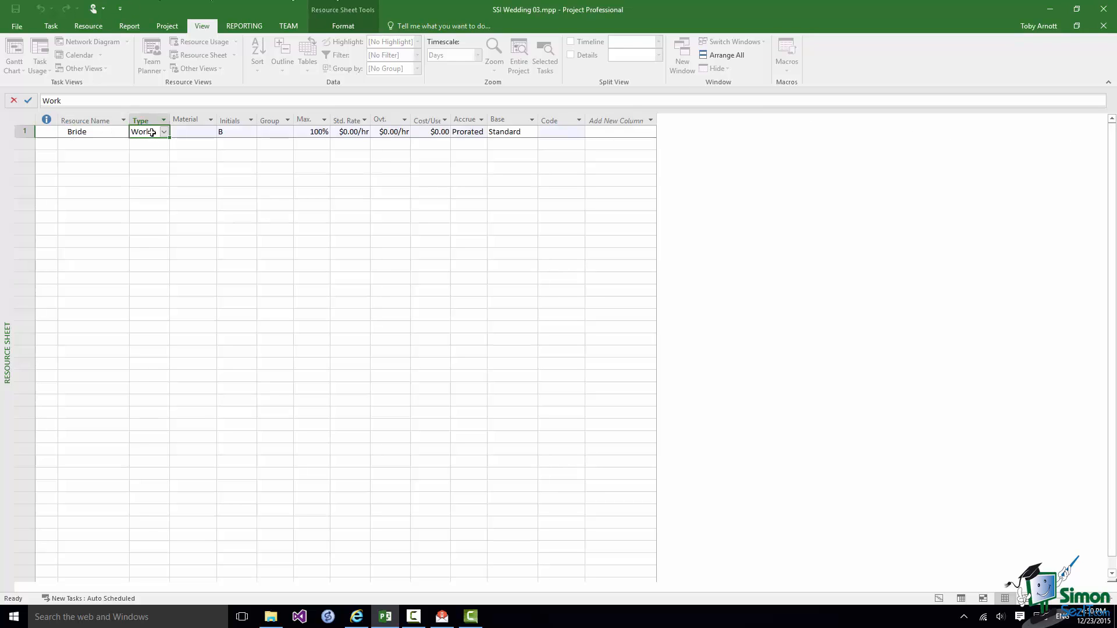
pyautogui.click(164, 131)
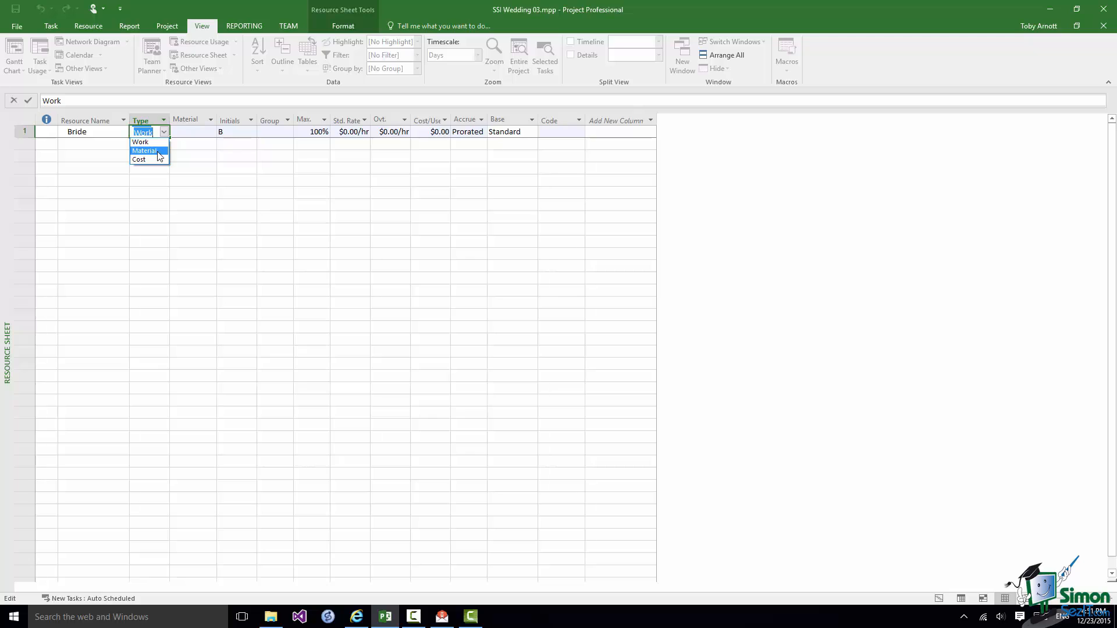
pyautogui.moveTo(139, 159)
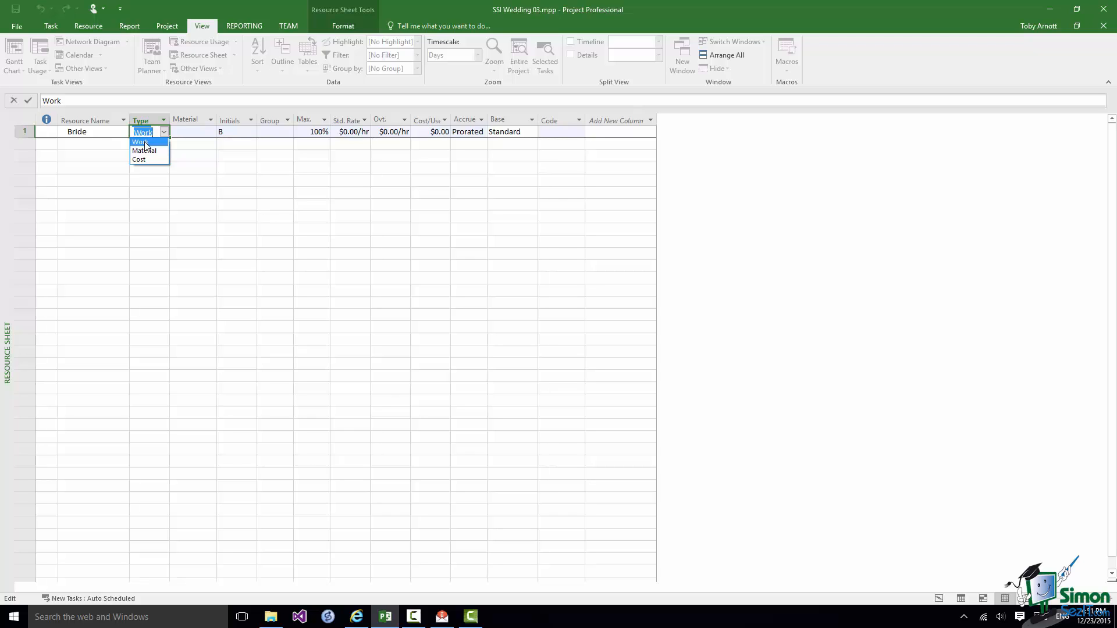
pyautogui.click(142, 142)
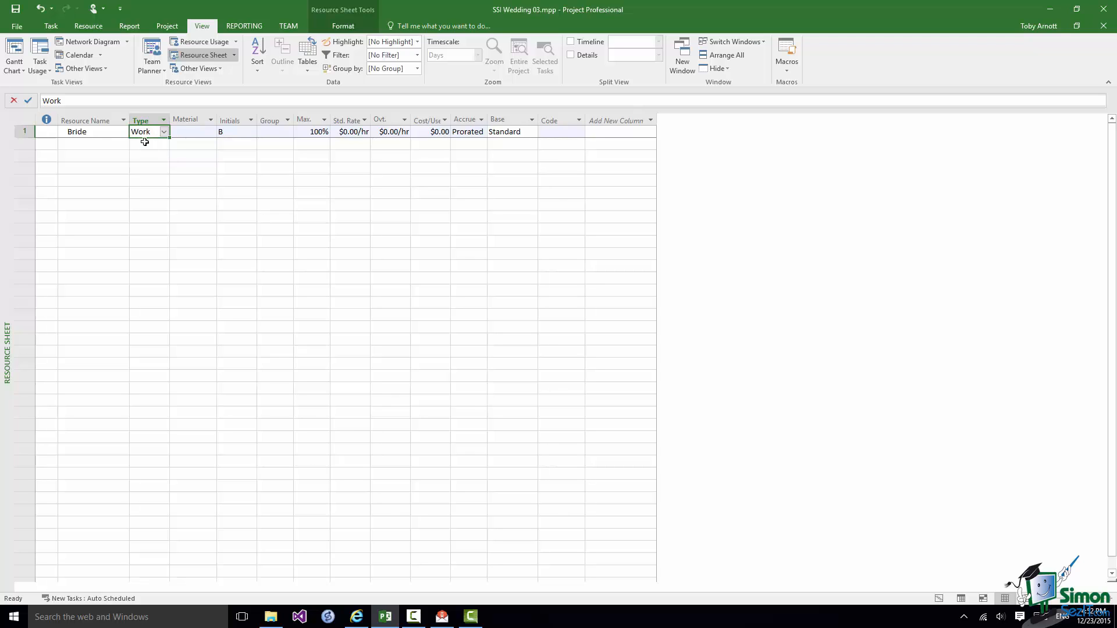
pyautogui.moveTo(194, 136)
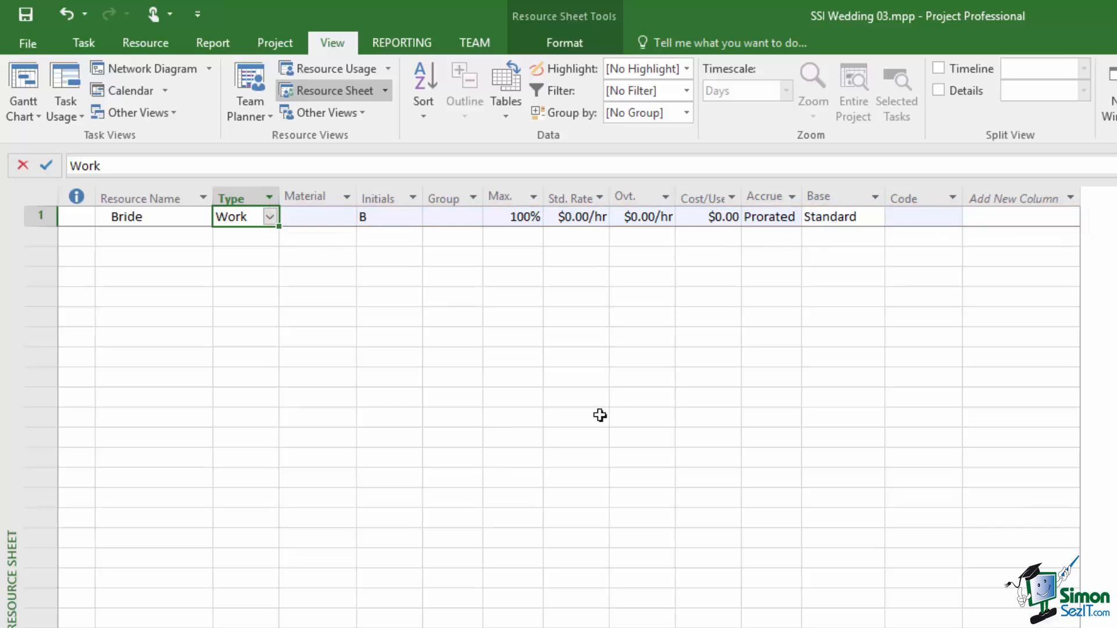
pyautogui.click(580, 216)
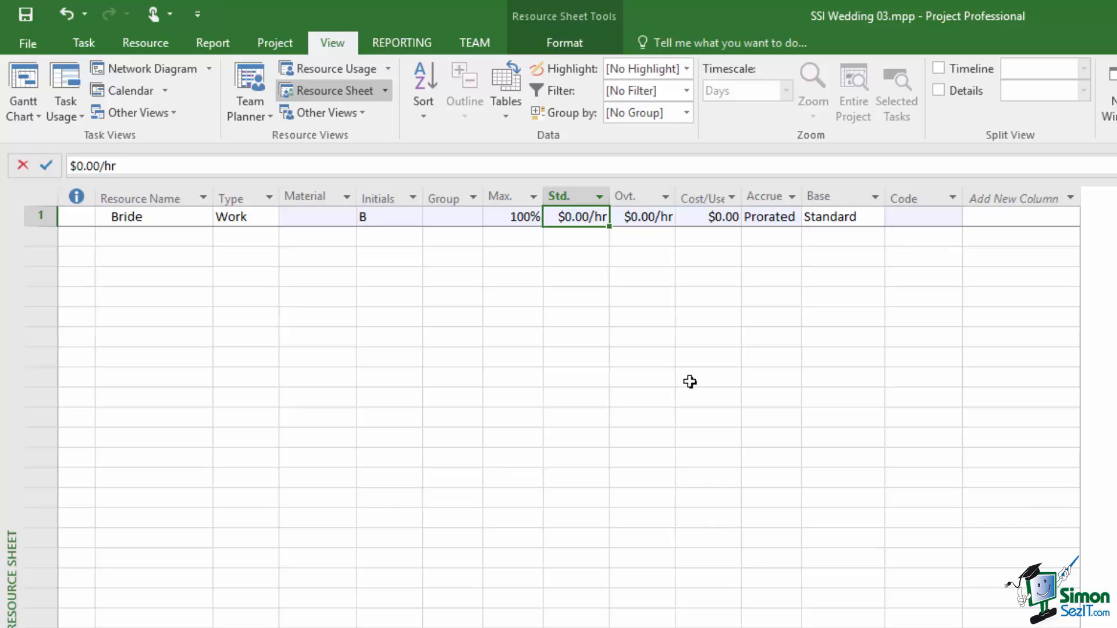
pyautogui.click(644, 217)
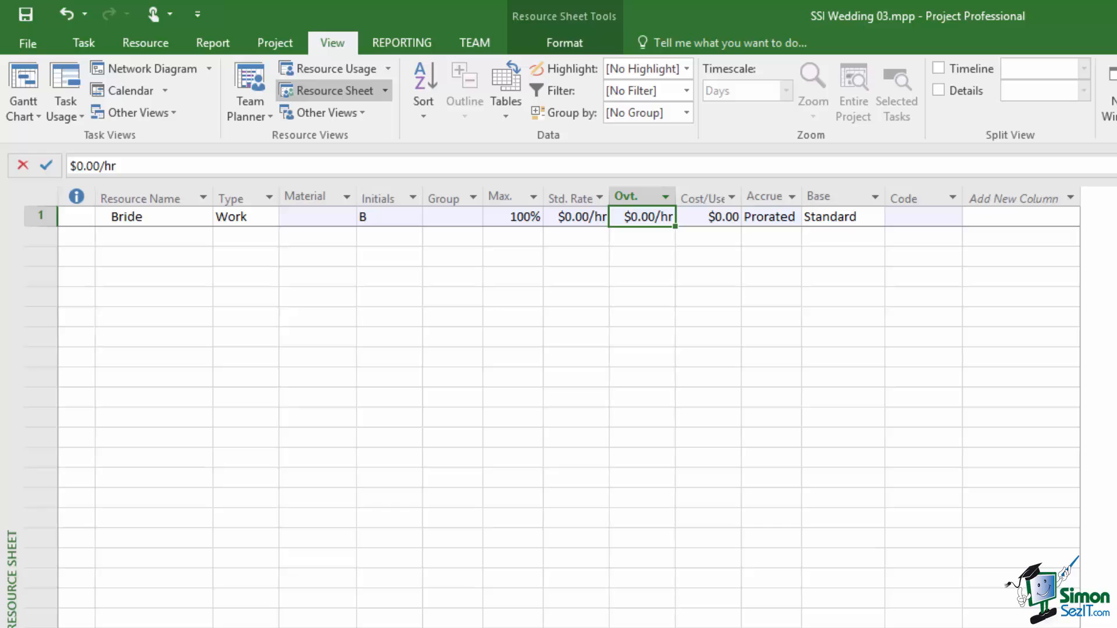
pyautogui.moveTo(524, 216)
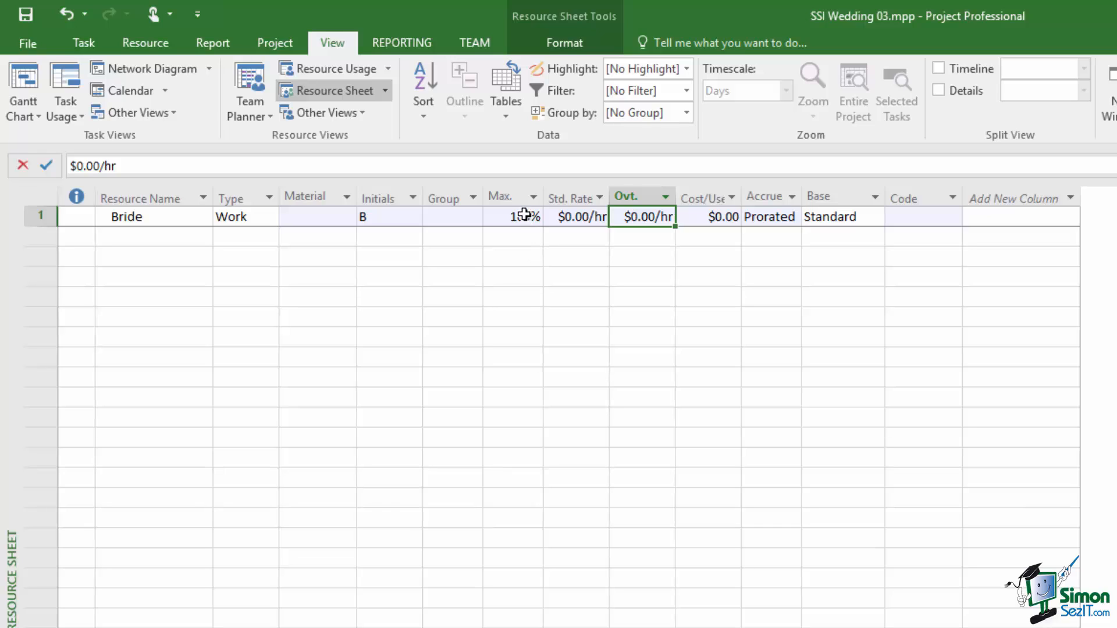
pyautogui.click(506, 216)
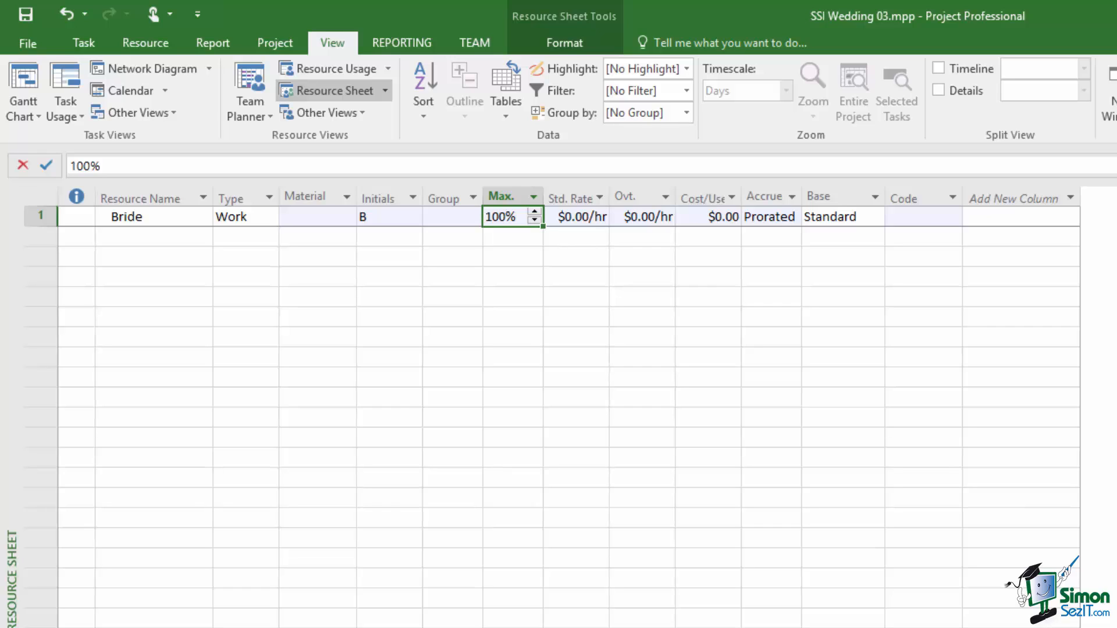
pyautogui.moveTo(747, 353)
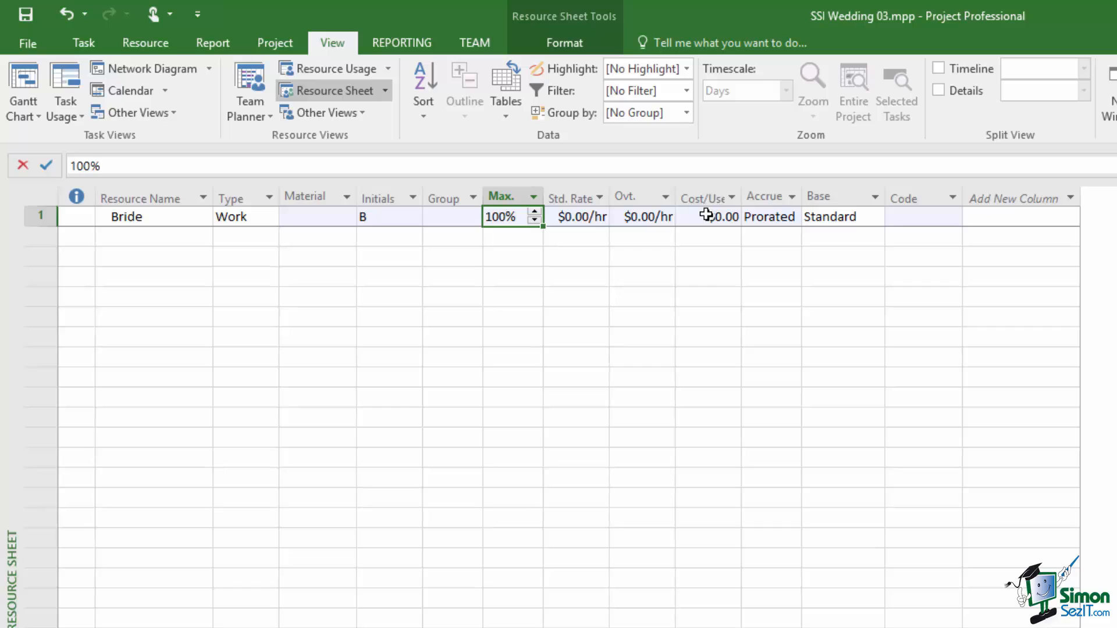
pyautogui.click(707, 217)
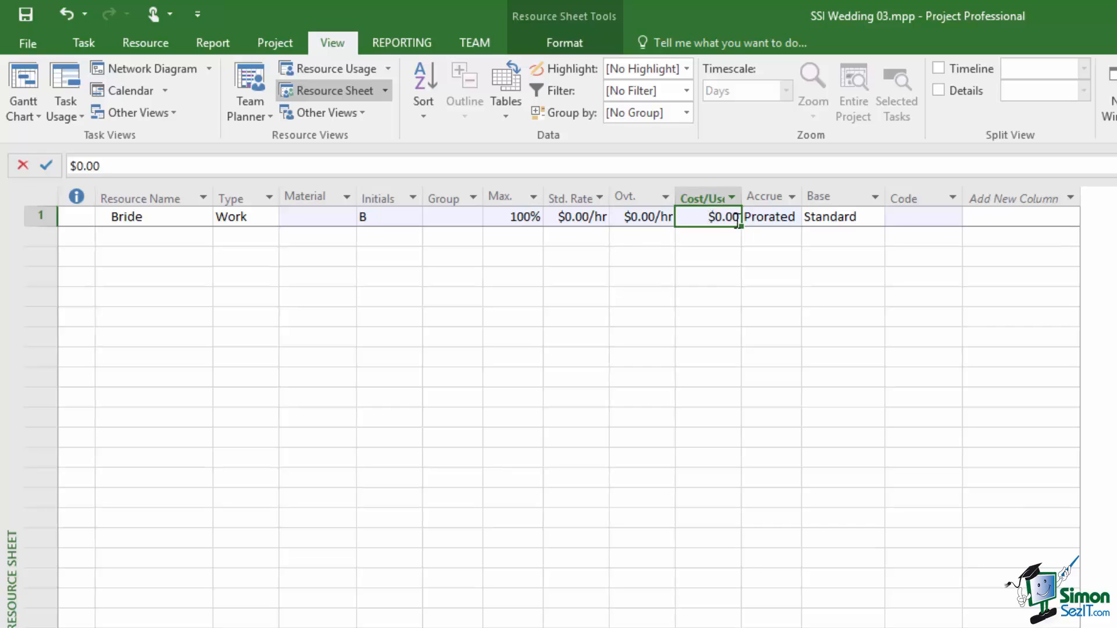
pyautogui.moveTo(768, 217)
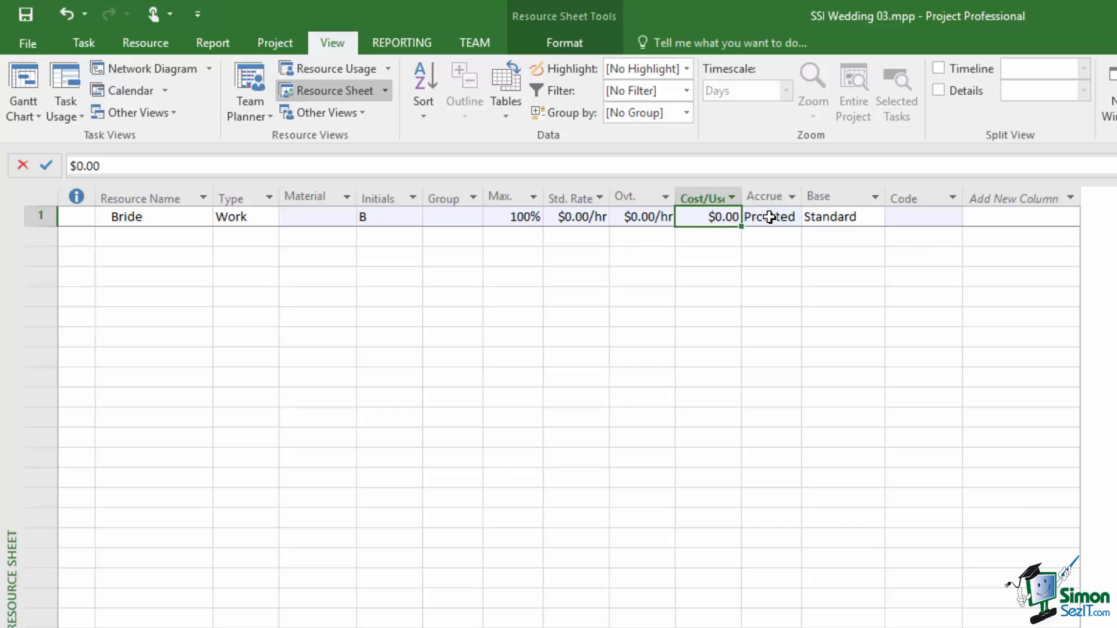
pyautogui.click(769, 216)
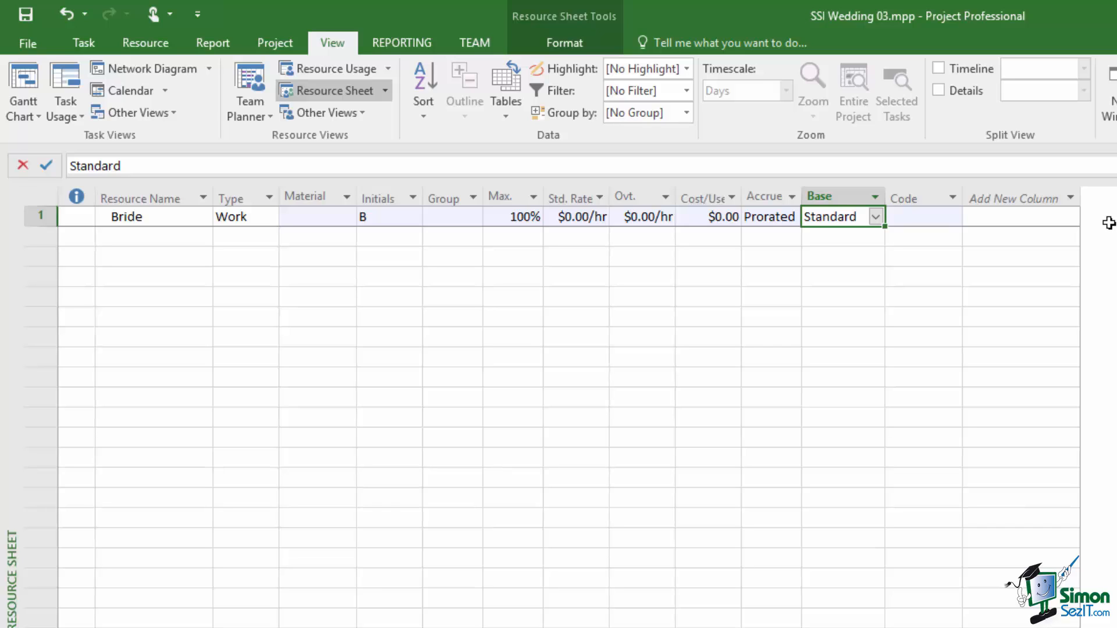
pyautogui.moveTo(1106, 222)
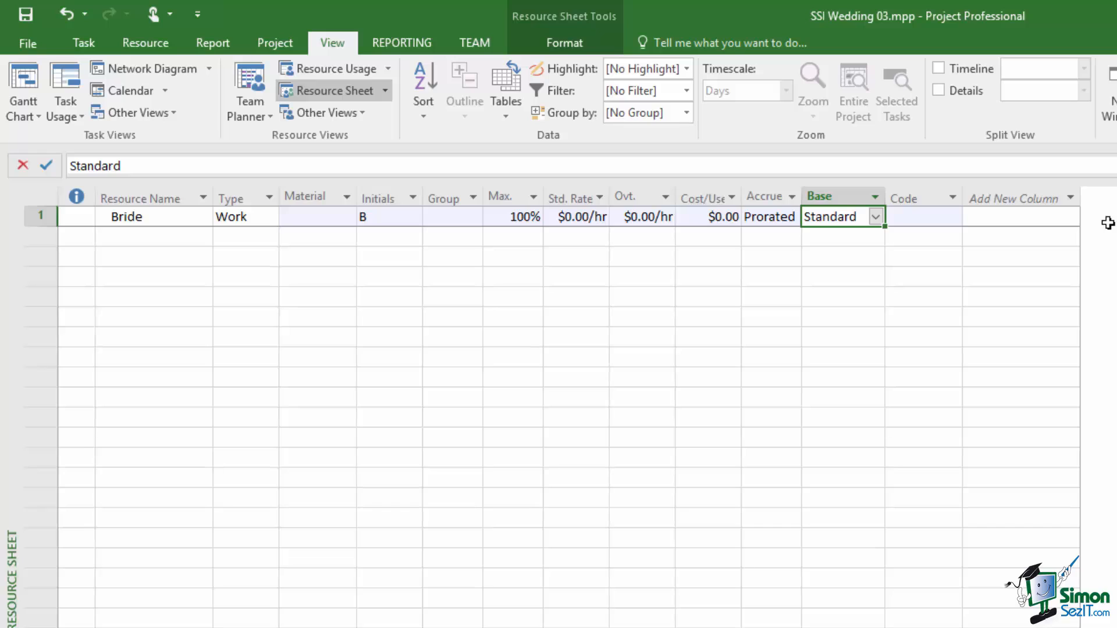
pyautogui.moveTo(369, 216)
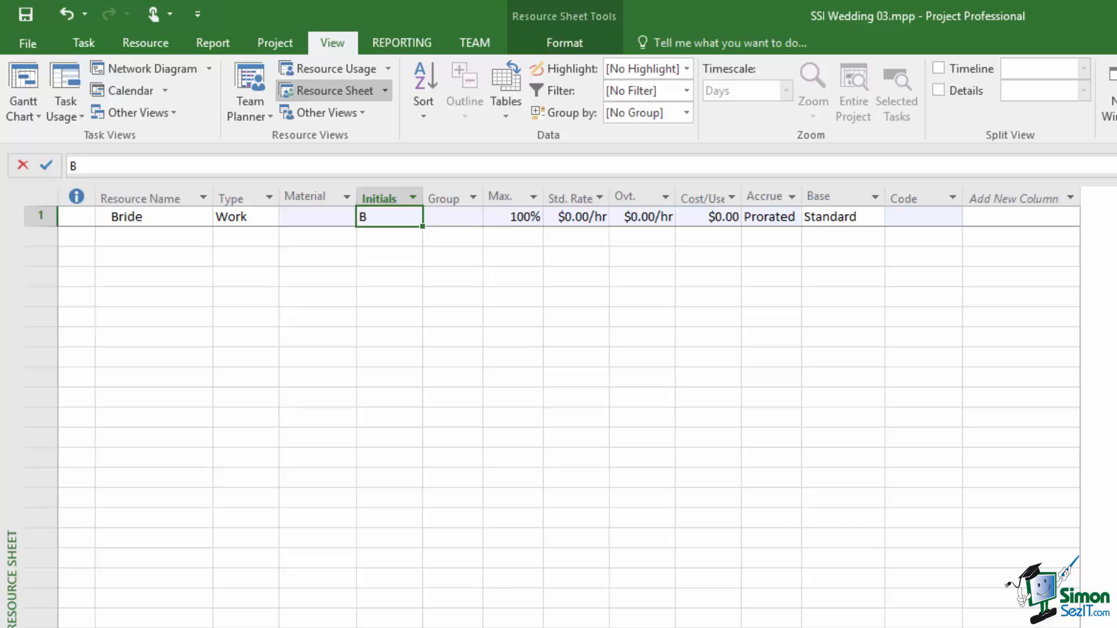
# Change Bride's initials from B to Bride and move to the next resource row.
pyautogui.write('ride')
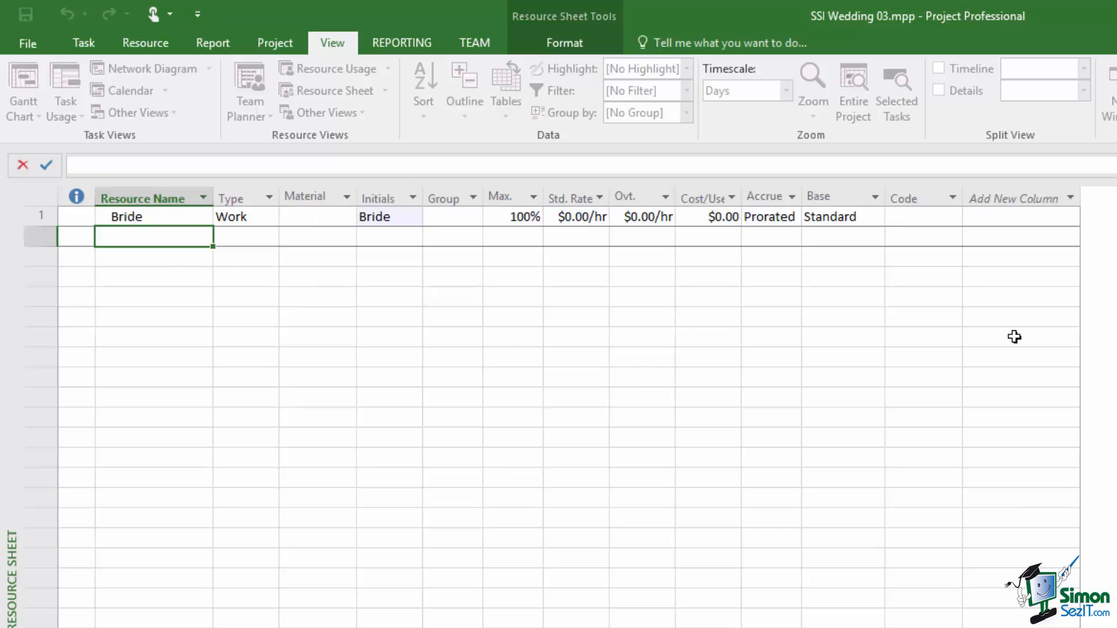
# Enter Groom as a Work resource in row 2 and Wedding ring in row 3.
pyautogui.write('Gr')
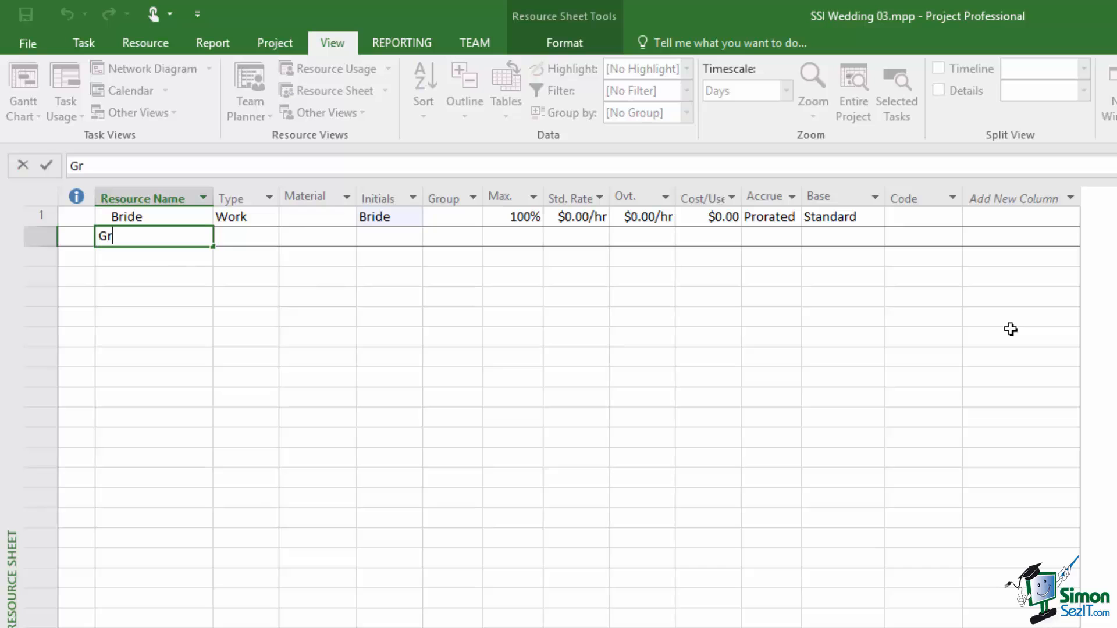
pyautogui.write('oom')
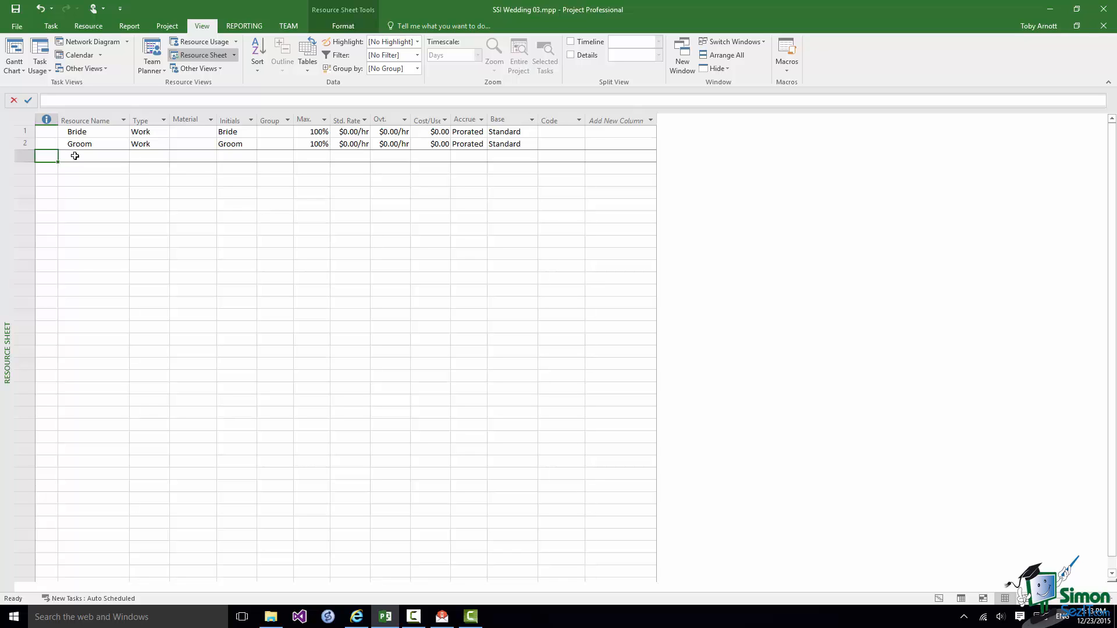
pyautogui.write('Wedding ring')
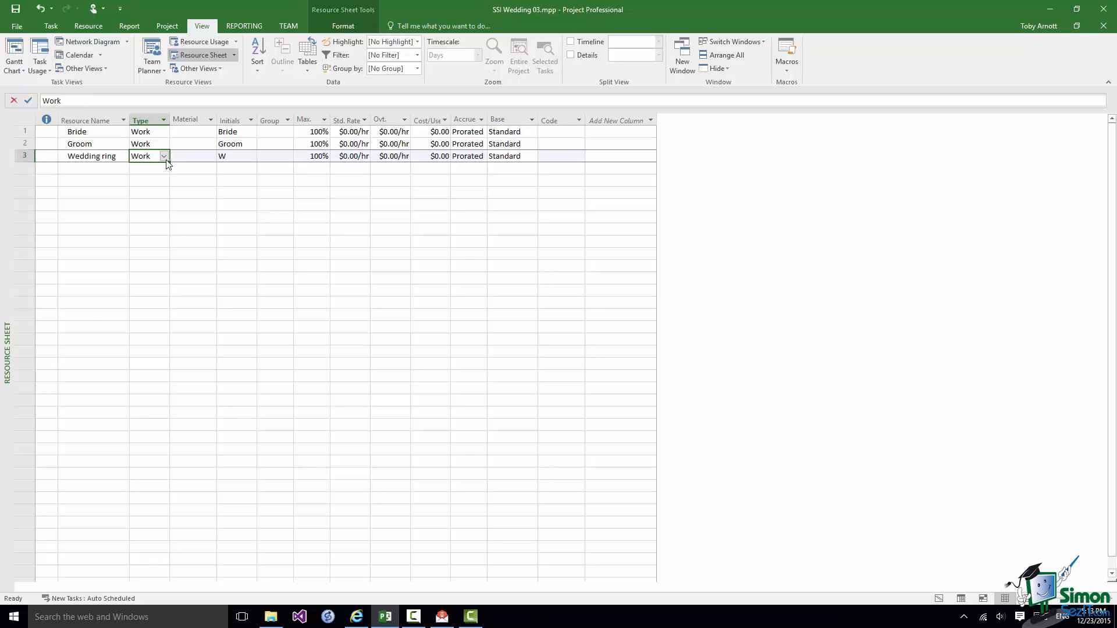
# Change the Wedding ring resource's type from Work to Material.
pyautogui.click(163, 156)
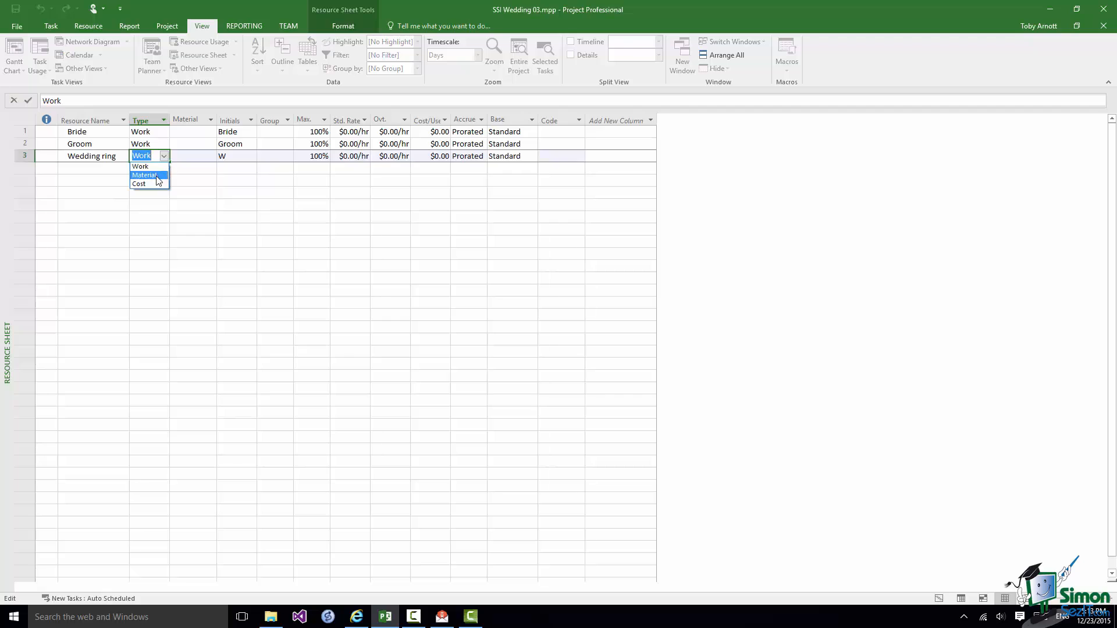
pyautogui.click(144, 175)
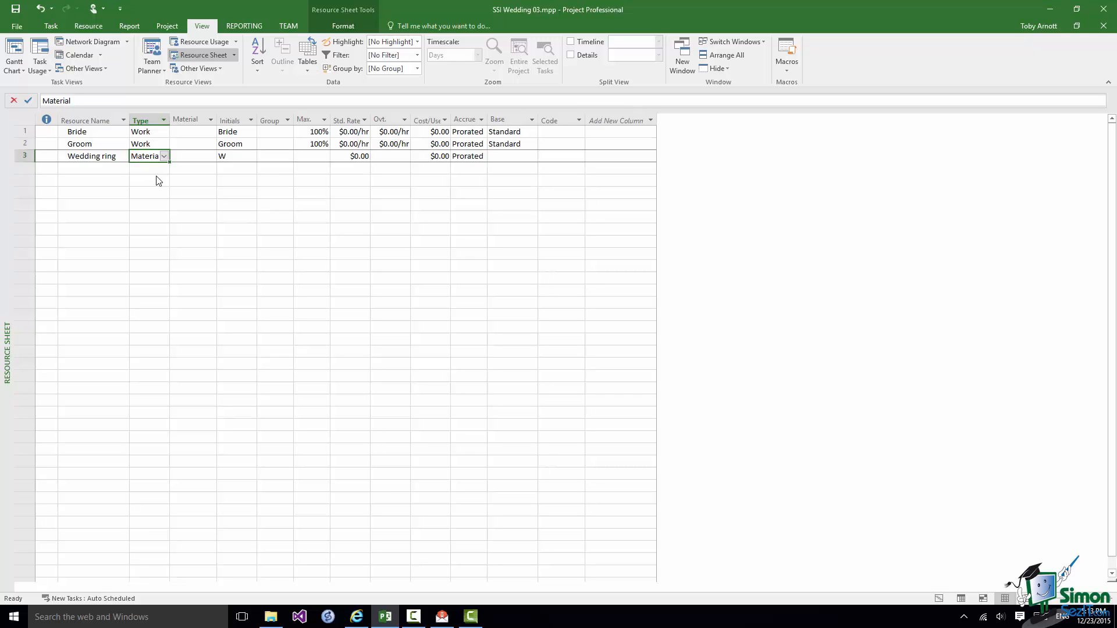
pyautogui.moveTo(250, 179)
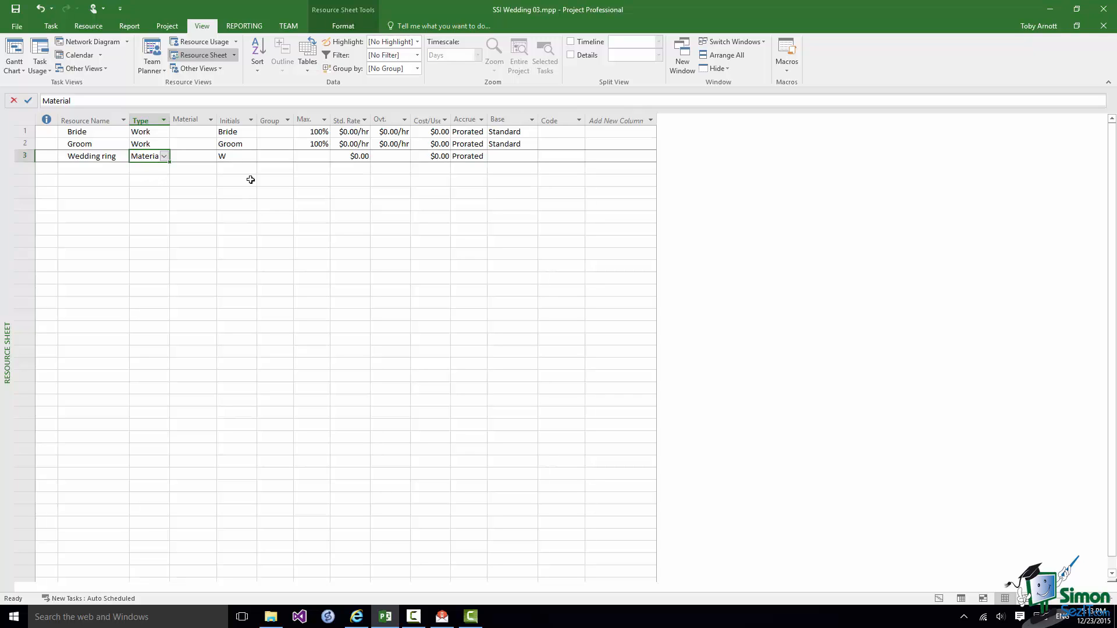
# Set Wedding ring's initials to Ring and its material label to ring.
pyautogui.click(236, 156)
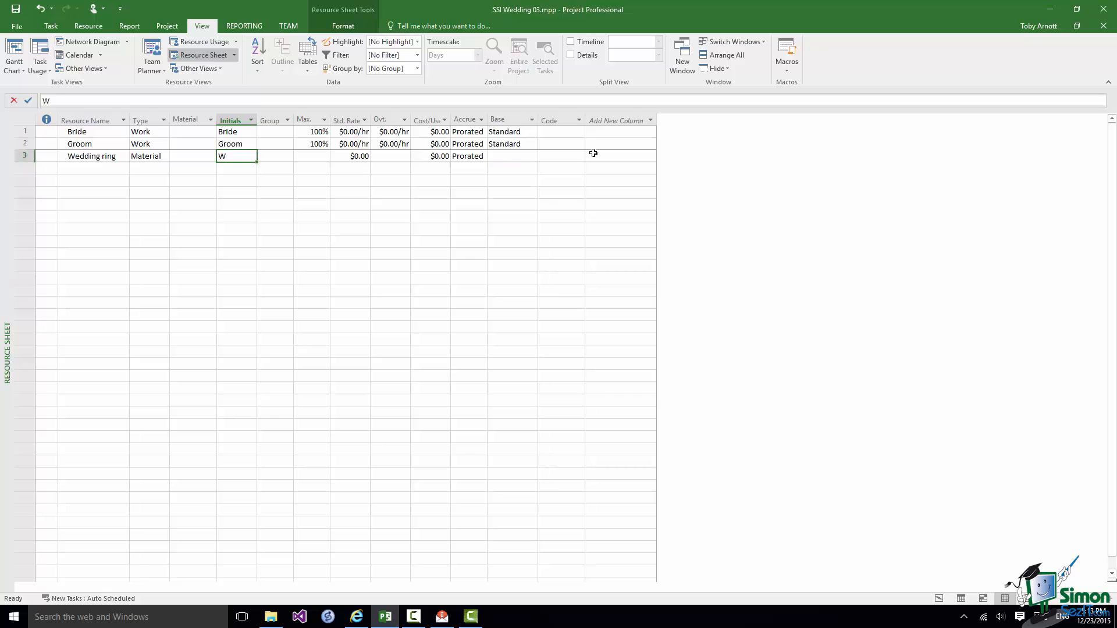
pyautogui.write('Ring')
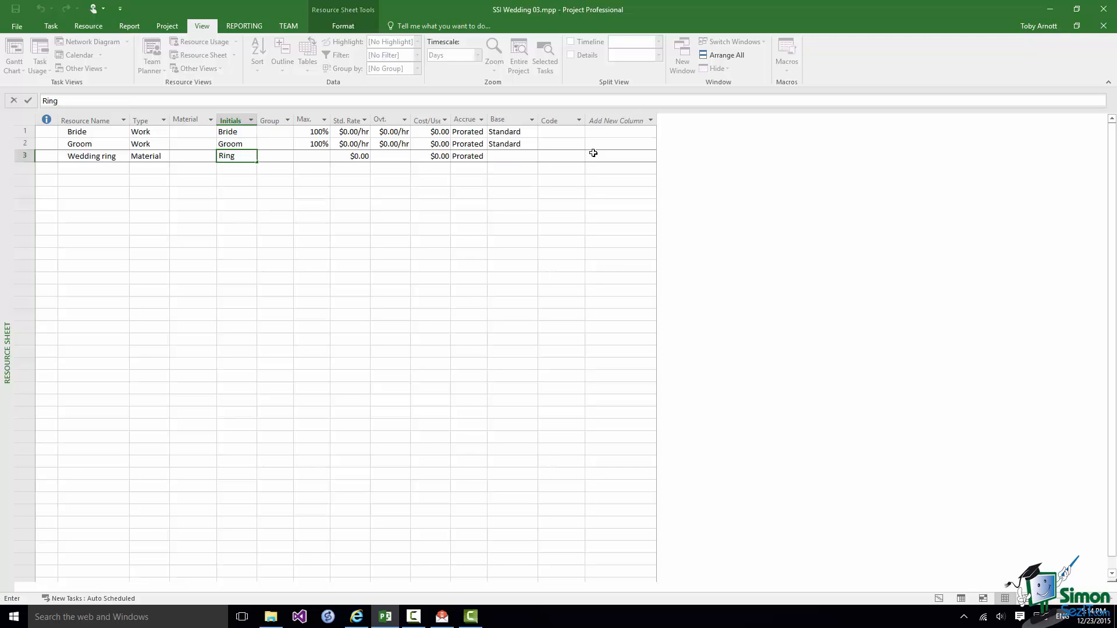
pyautogui.moveTo(197, 155)
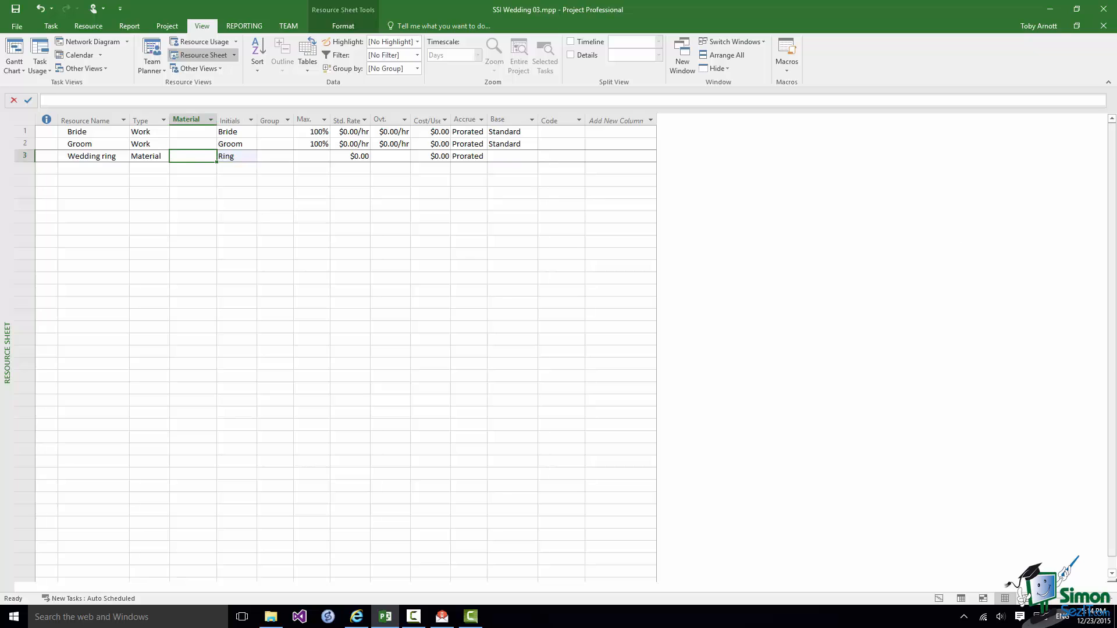
pyautogui.write('thousand')
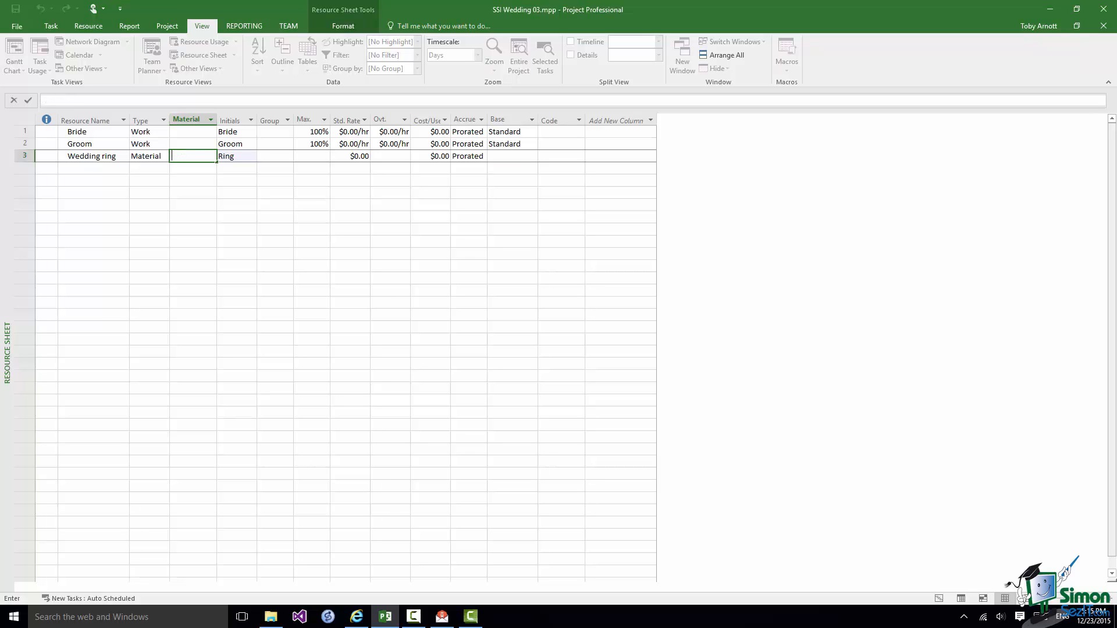
pyautogui.write('ring')
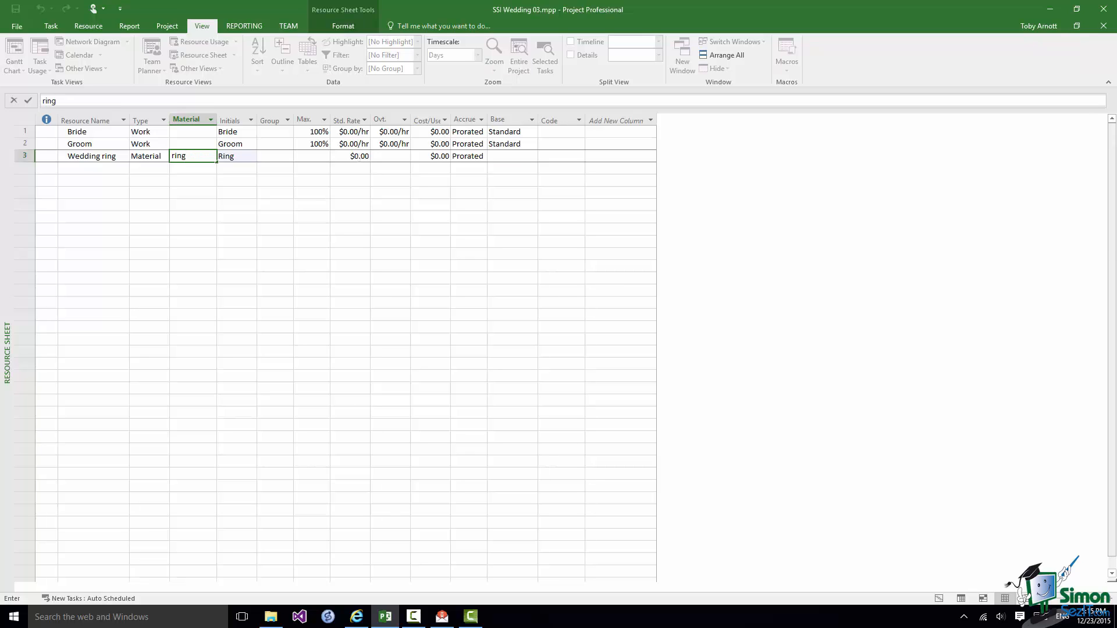
# Set the Wedding ring material resource's standard rate to $500.00.
pyautogui.click(350, 156)
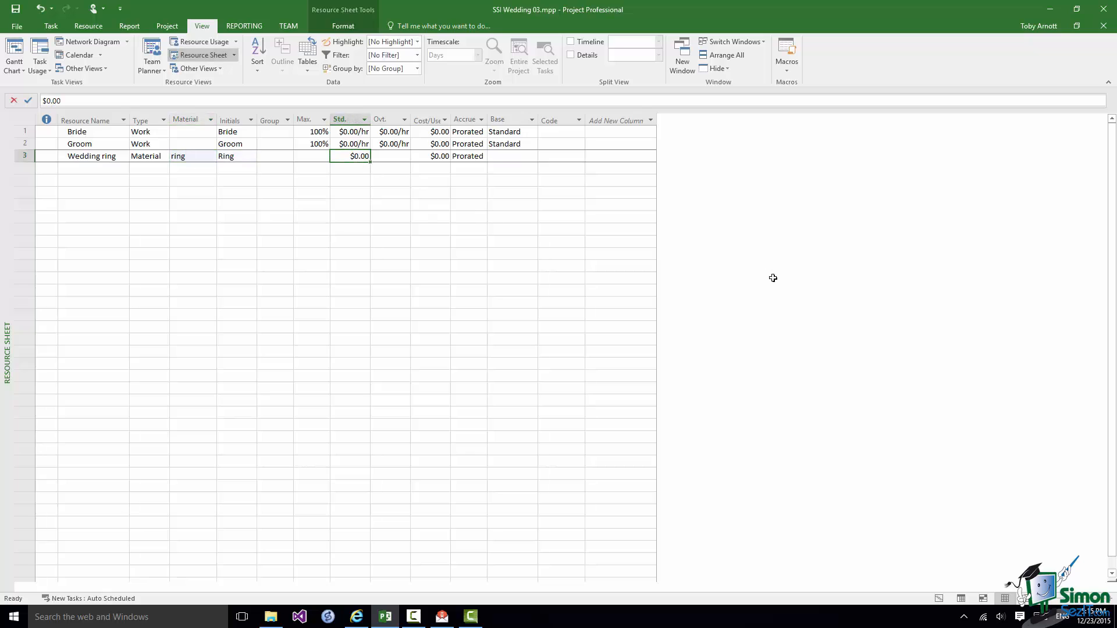
pyautogui.write('500')
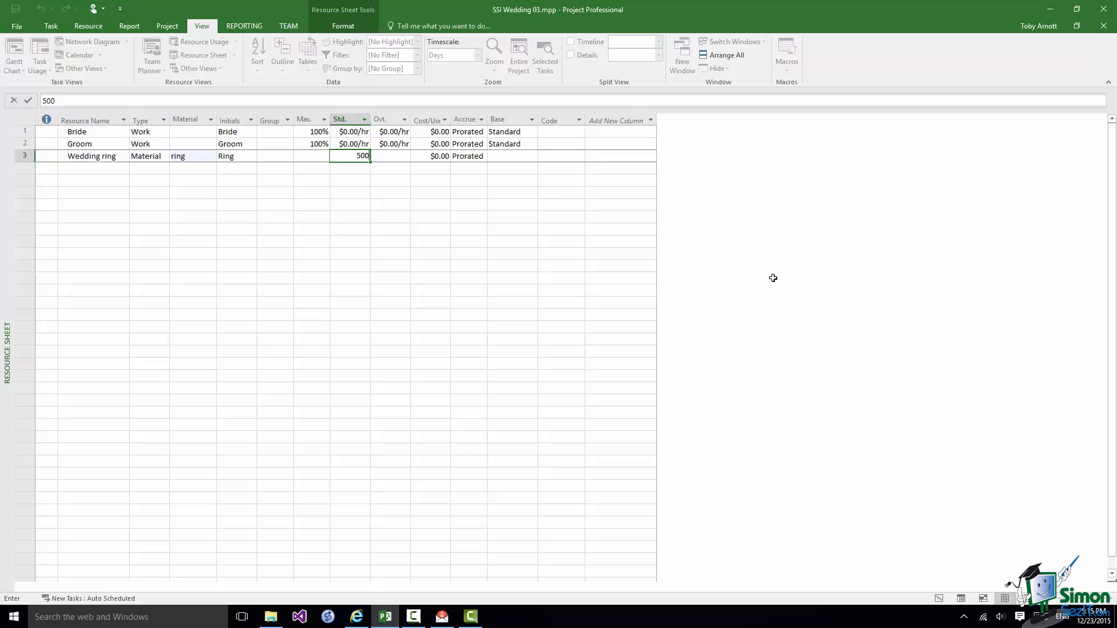
pyautogui.press('Enter')
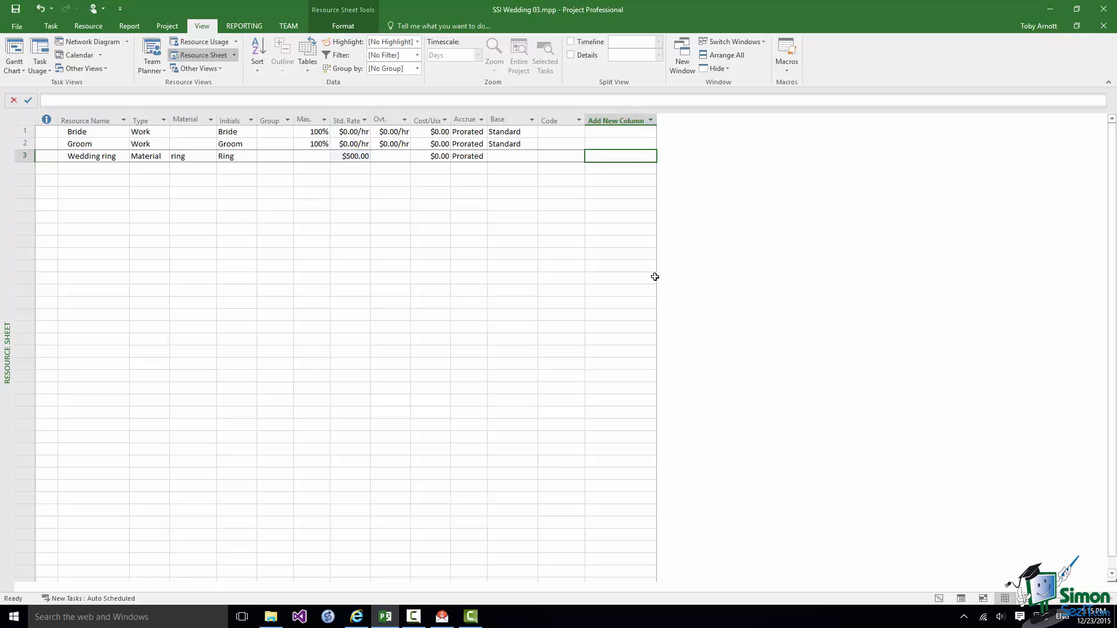
pyautogui.moveTo(665, 287)
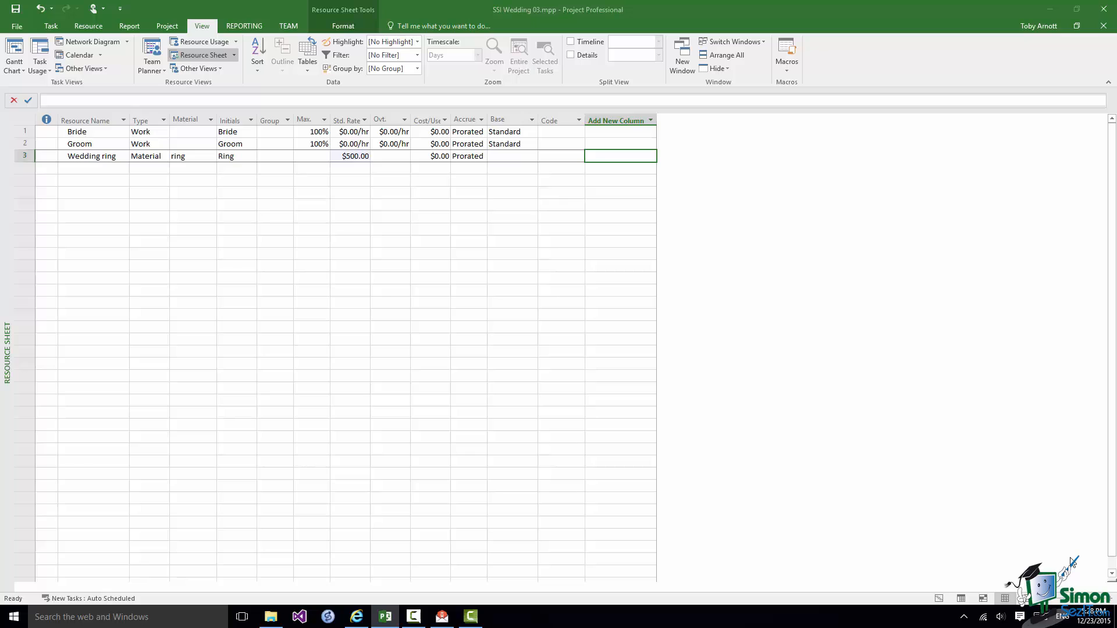
pyautogui.moveTo(653, 363)
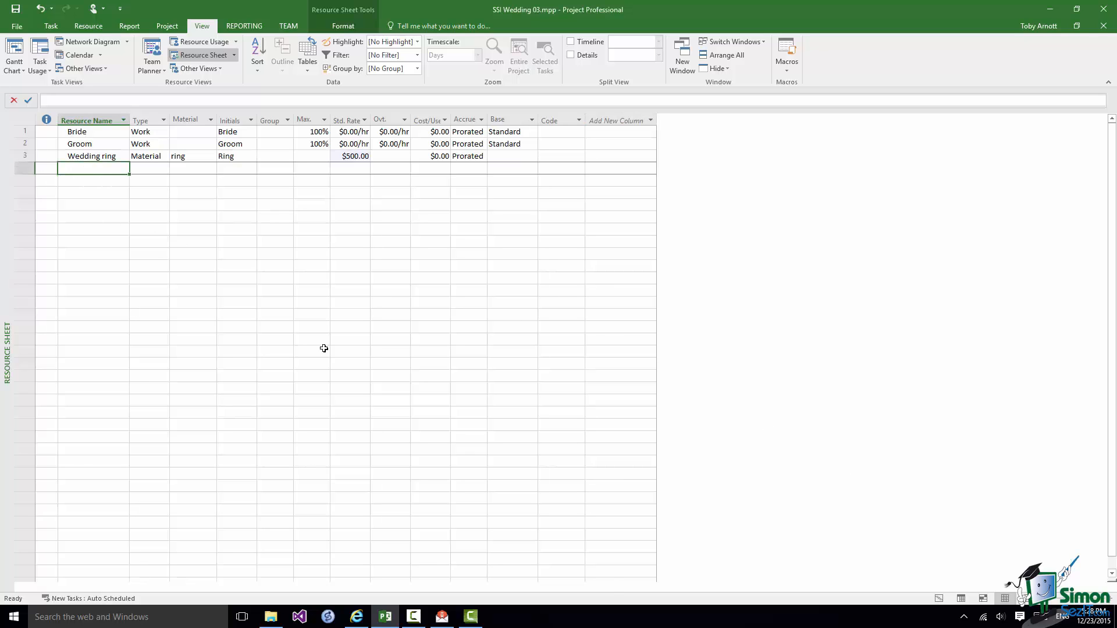
# Add Photographer as a Cost resource with the initials Photo.
pyautogui.write('Photographer')
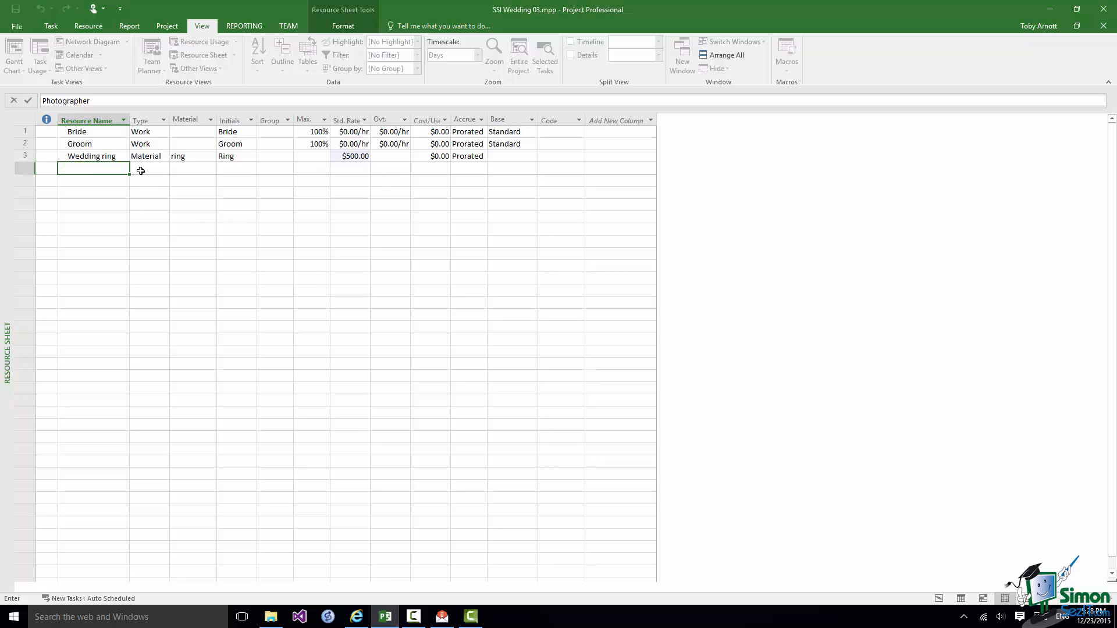
pyautogui.click(164, 167)
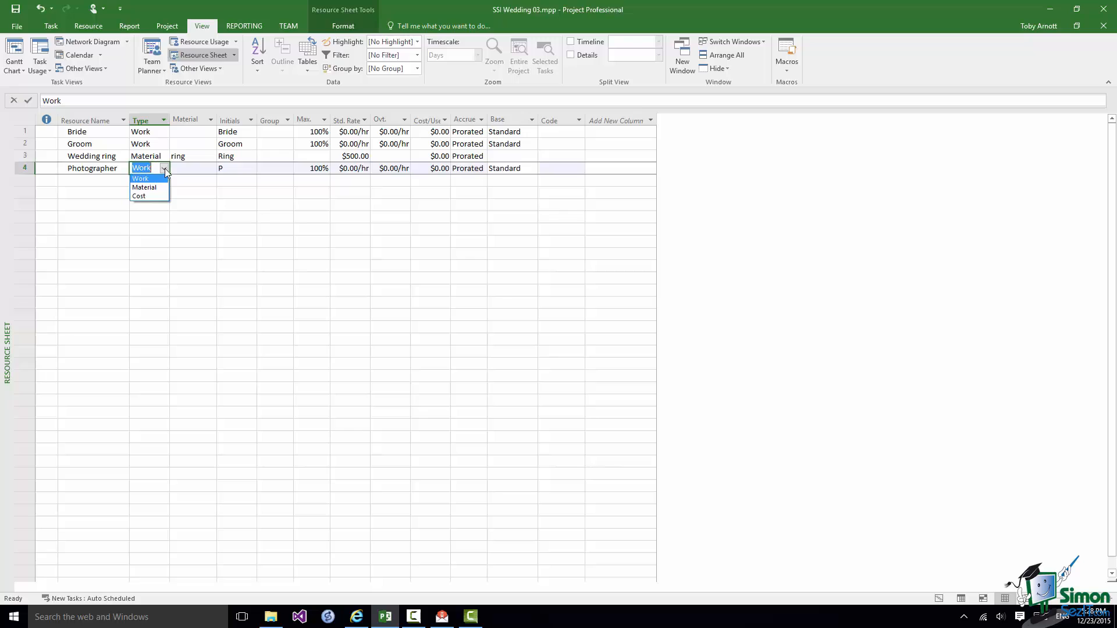
pyautogui.click(140, 196)
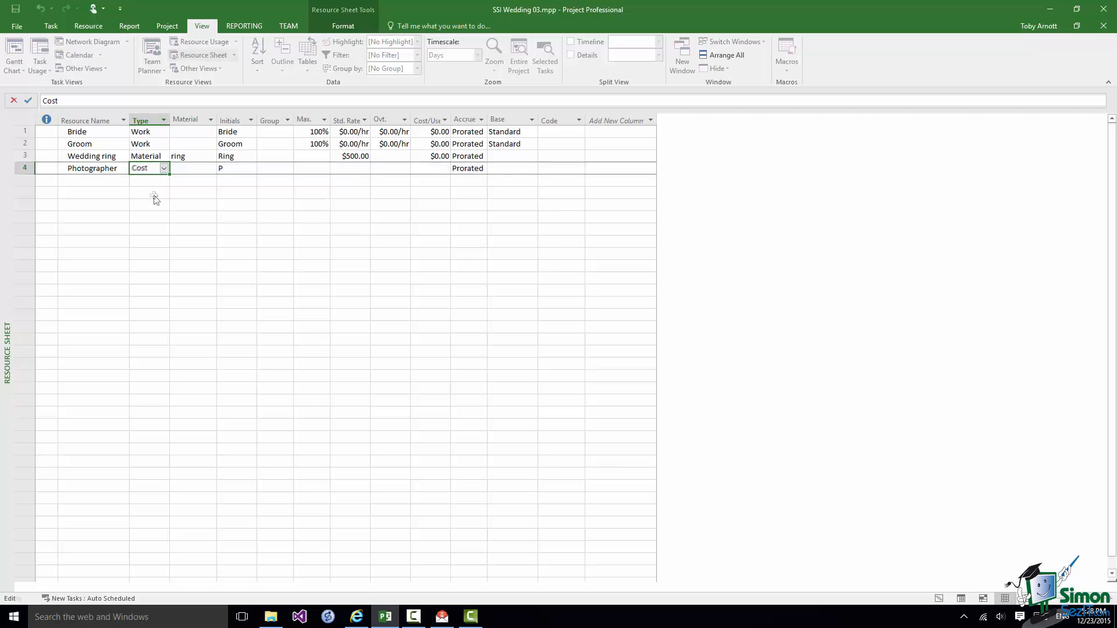
pyautogui.click(237, 168)
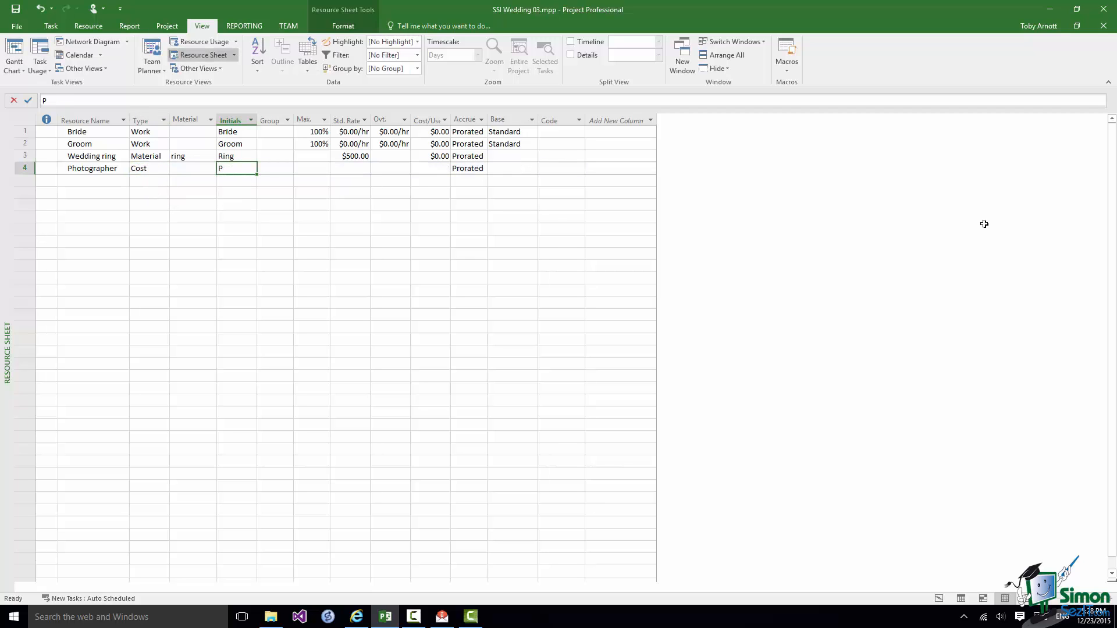
pyautogui.write('hoto')
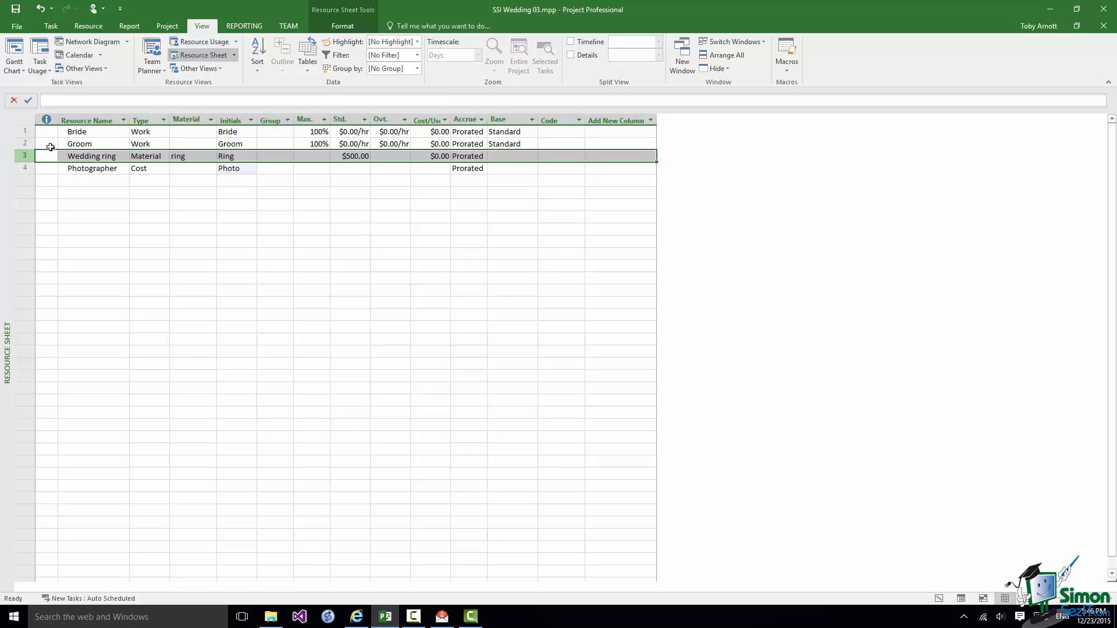
pyautogui.click(87, 25)
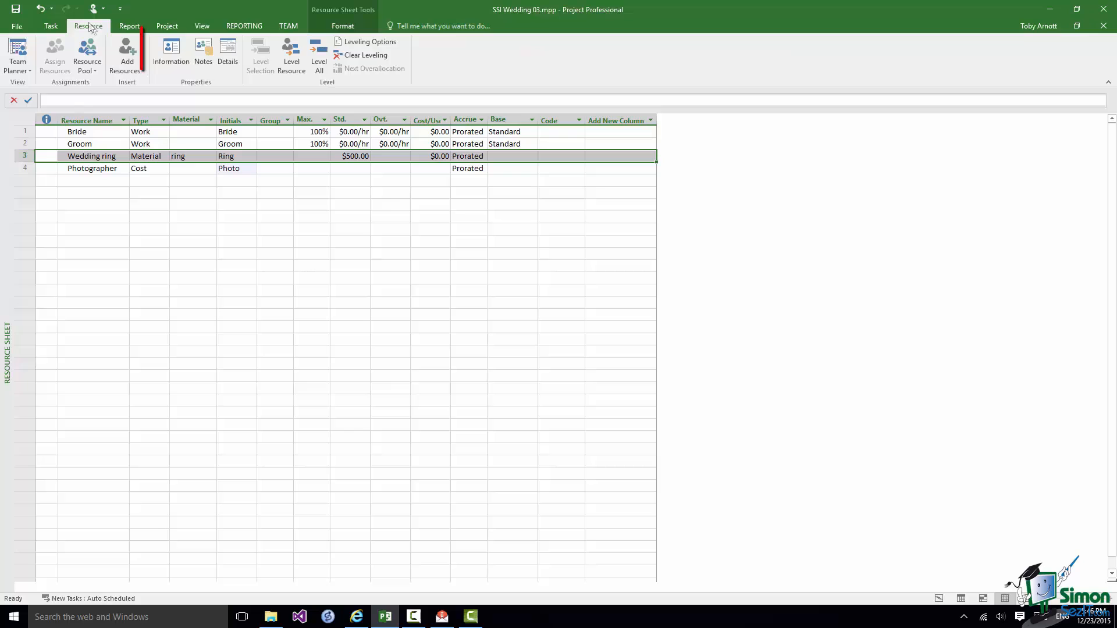
pyautogui.click(170, 54)
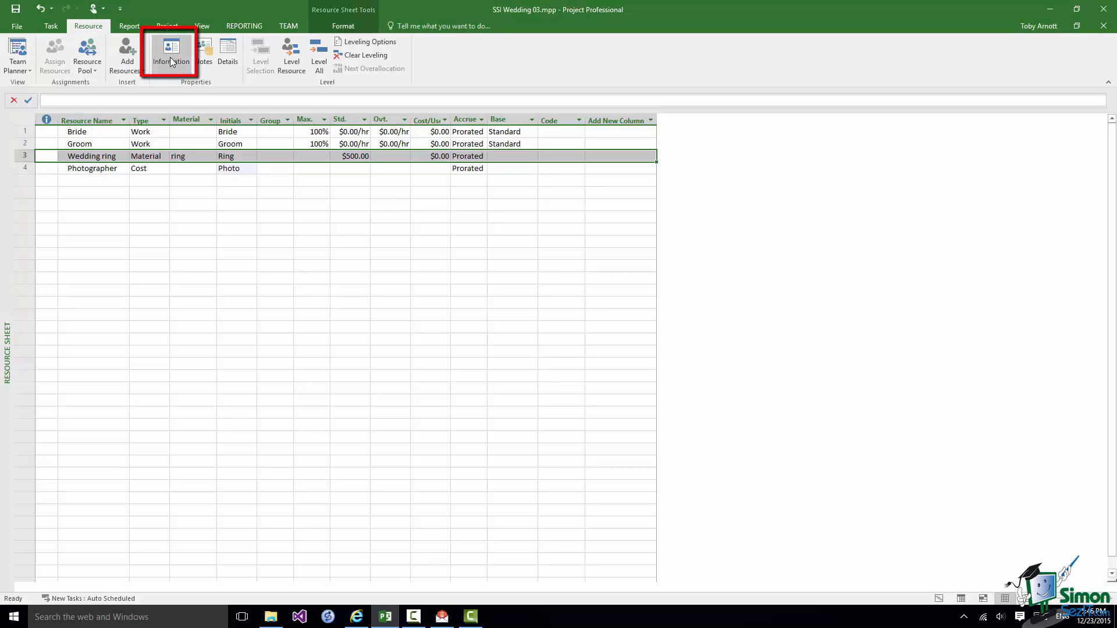
pyautogui.click(171, 56)
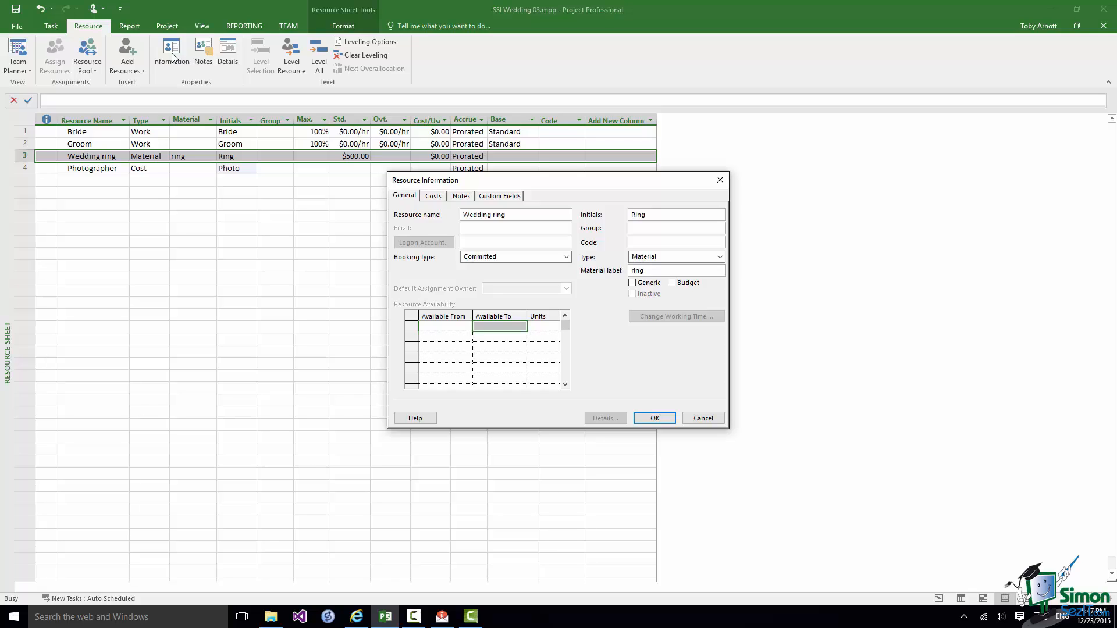
pyautogui.click(433, 196)
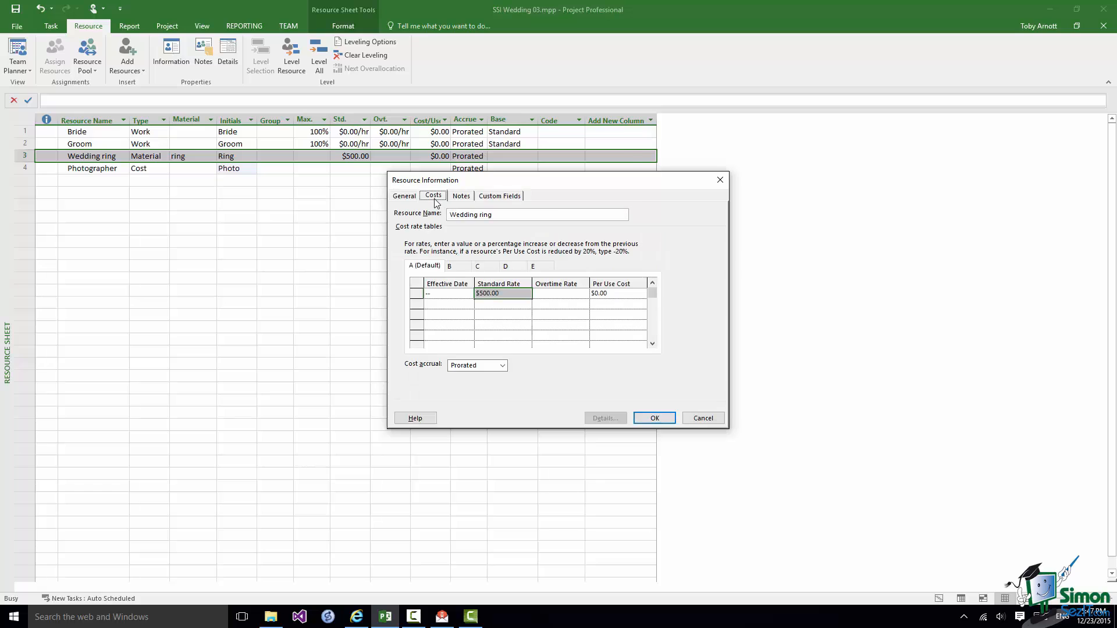
pyautogui.click(460, 196)
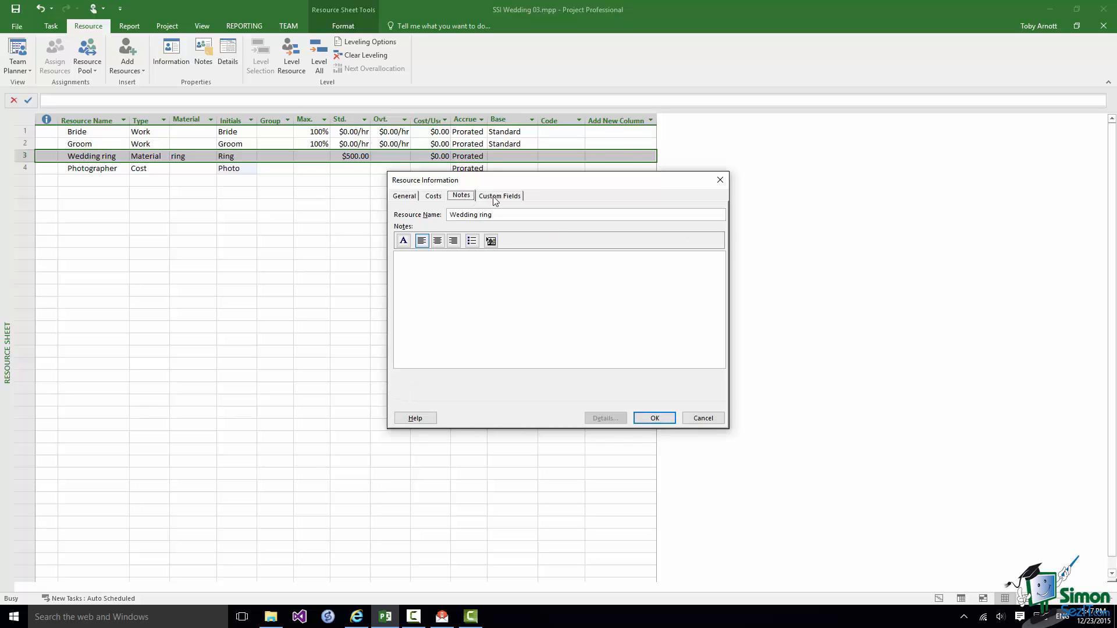
pyautogui.click(499, 195)
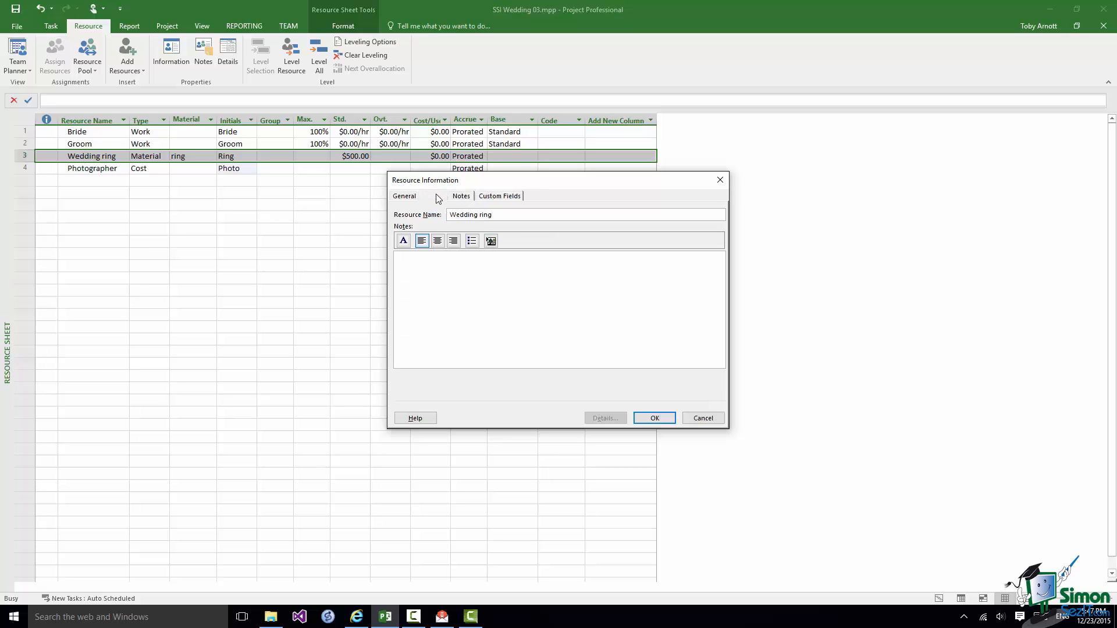
pyautogui.click(404, 195)
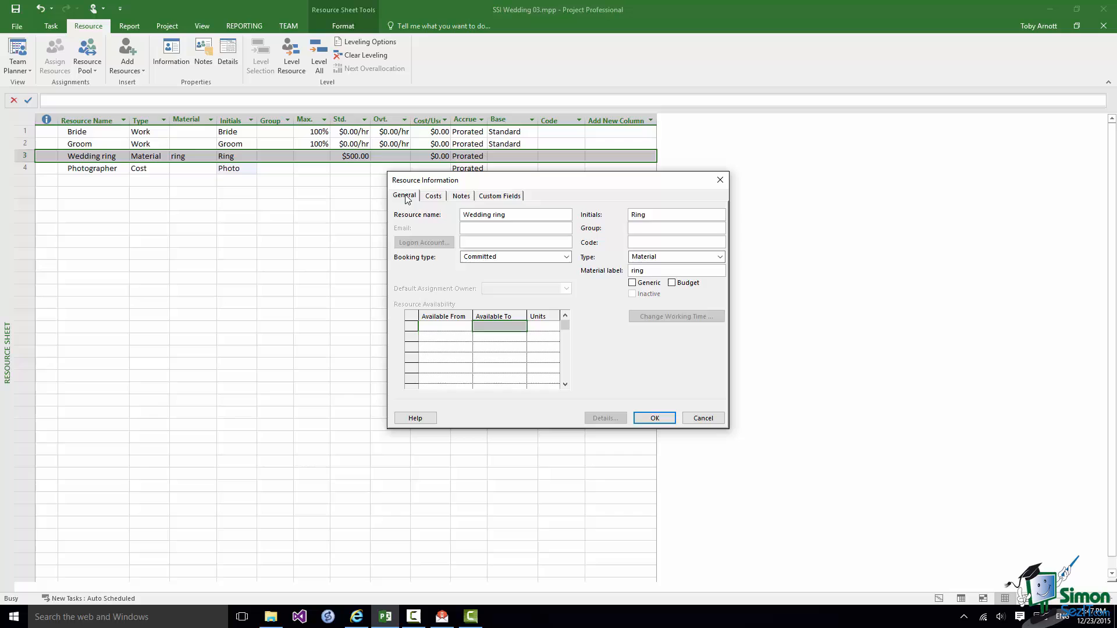
pyautogui.moveTo(704, 427)
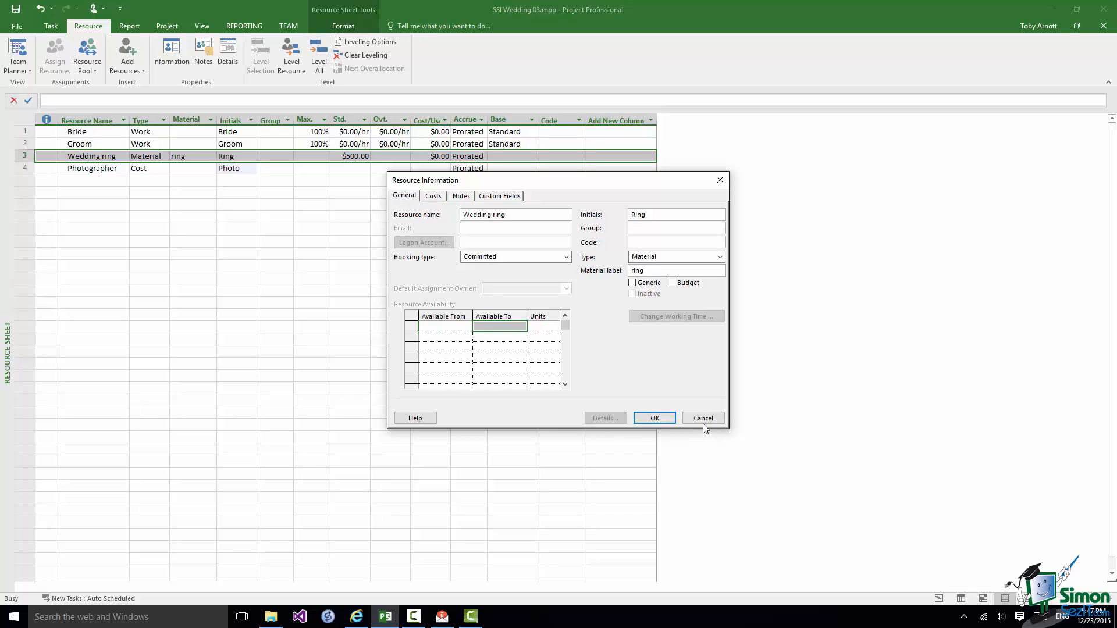
pyautogui.click(652, 417)
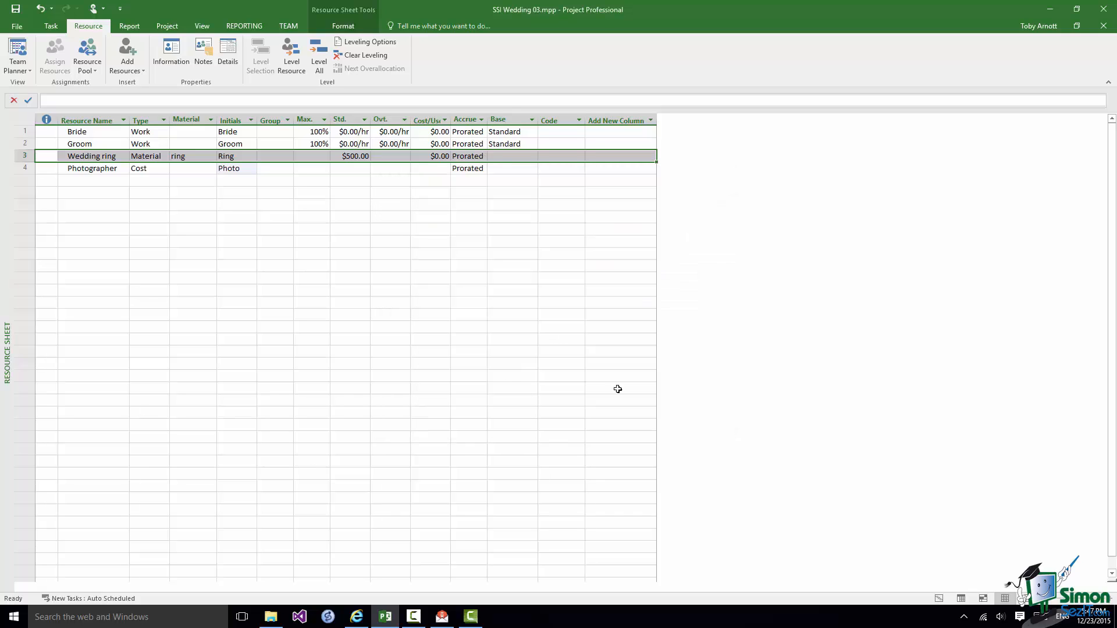
pyautogui.rightClick(25, 154)
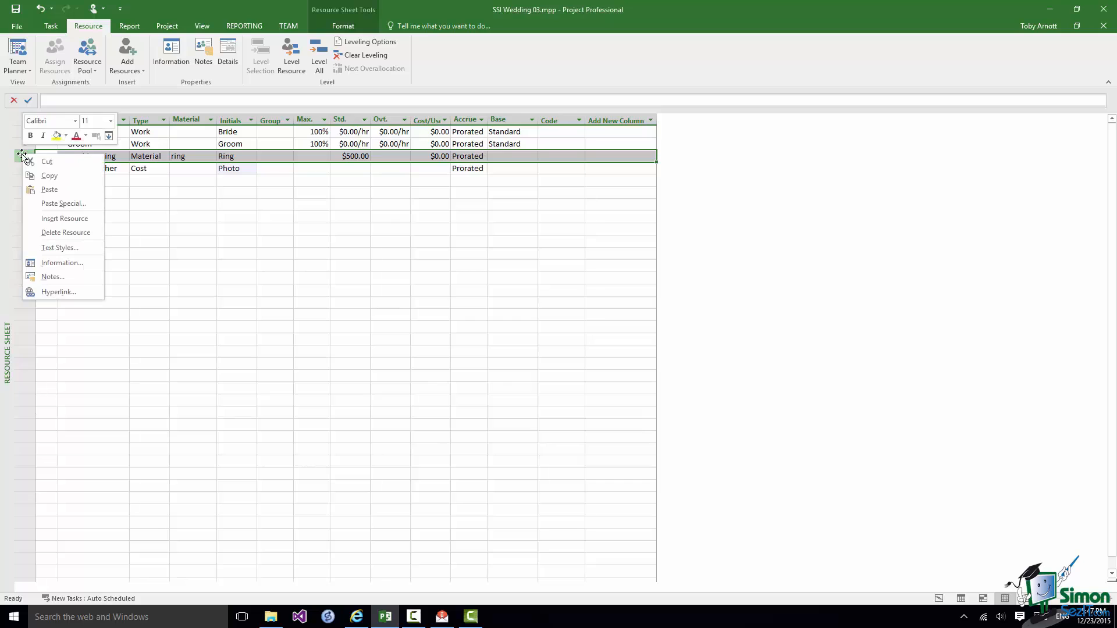
pyautogui.moveTo(61, 261)
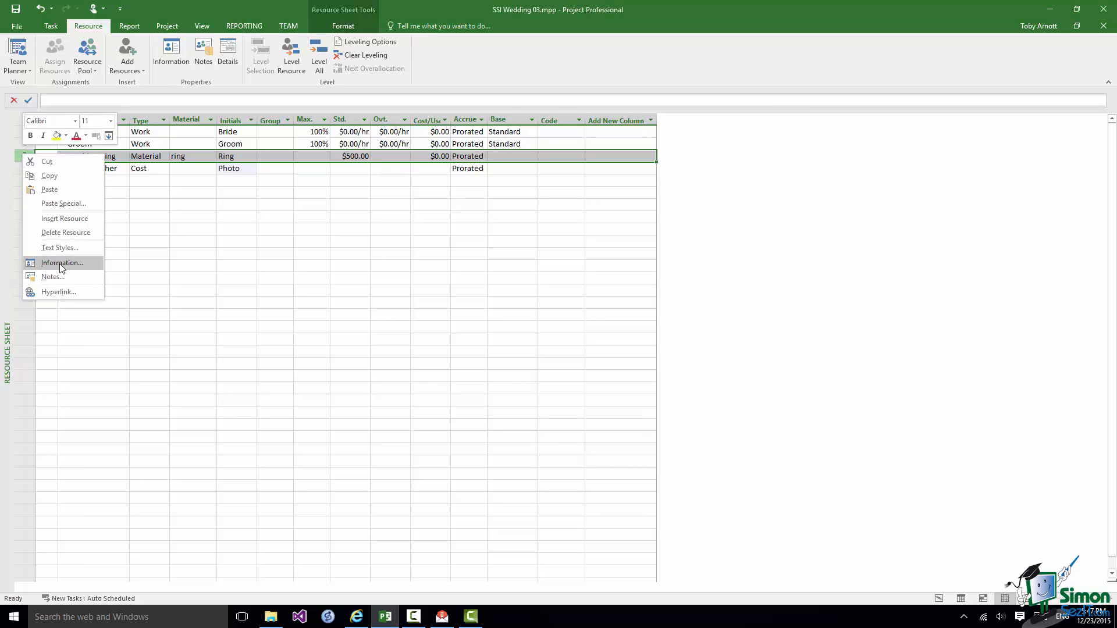
pyautogui.click(61, 263)
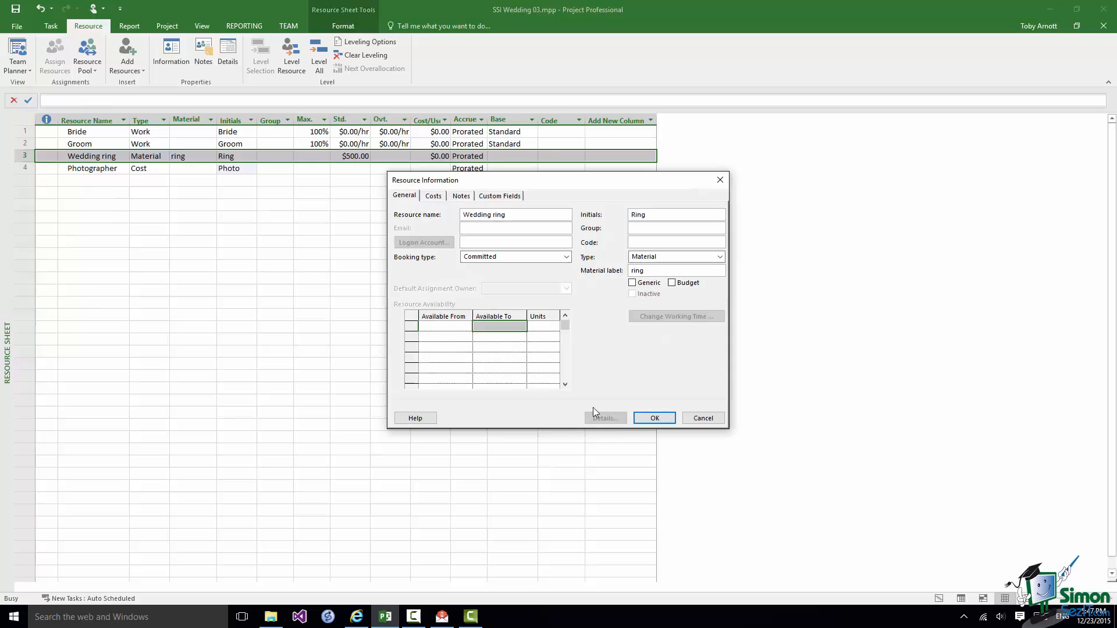
pyautogui.click(653, 418)
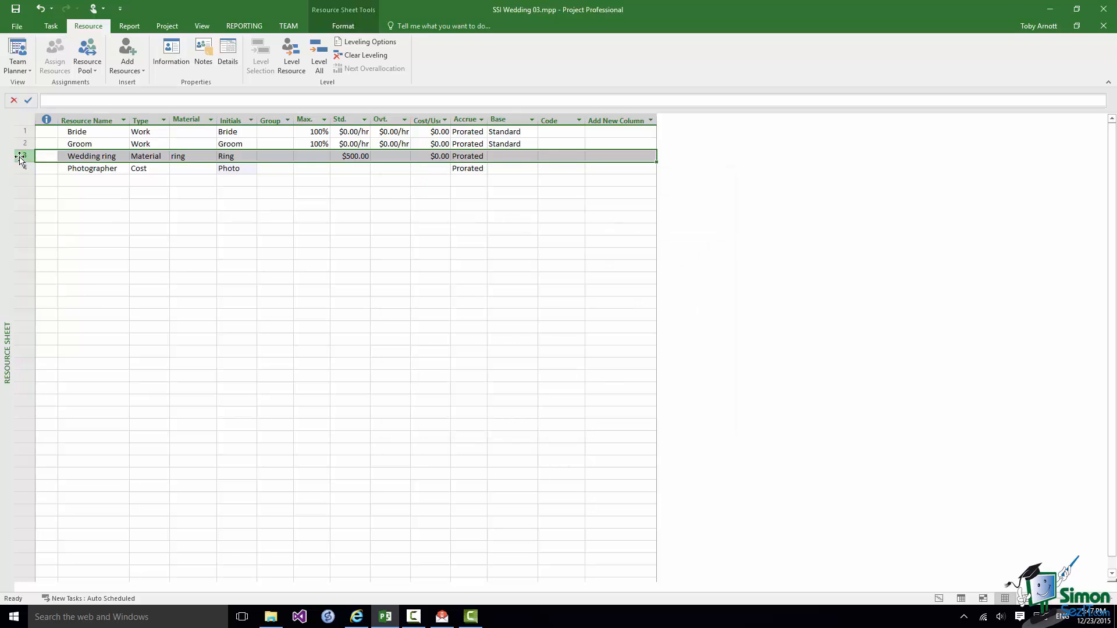